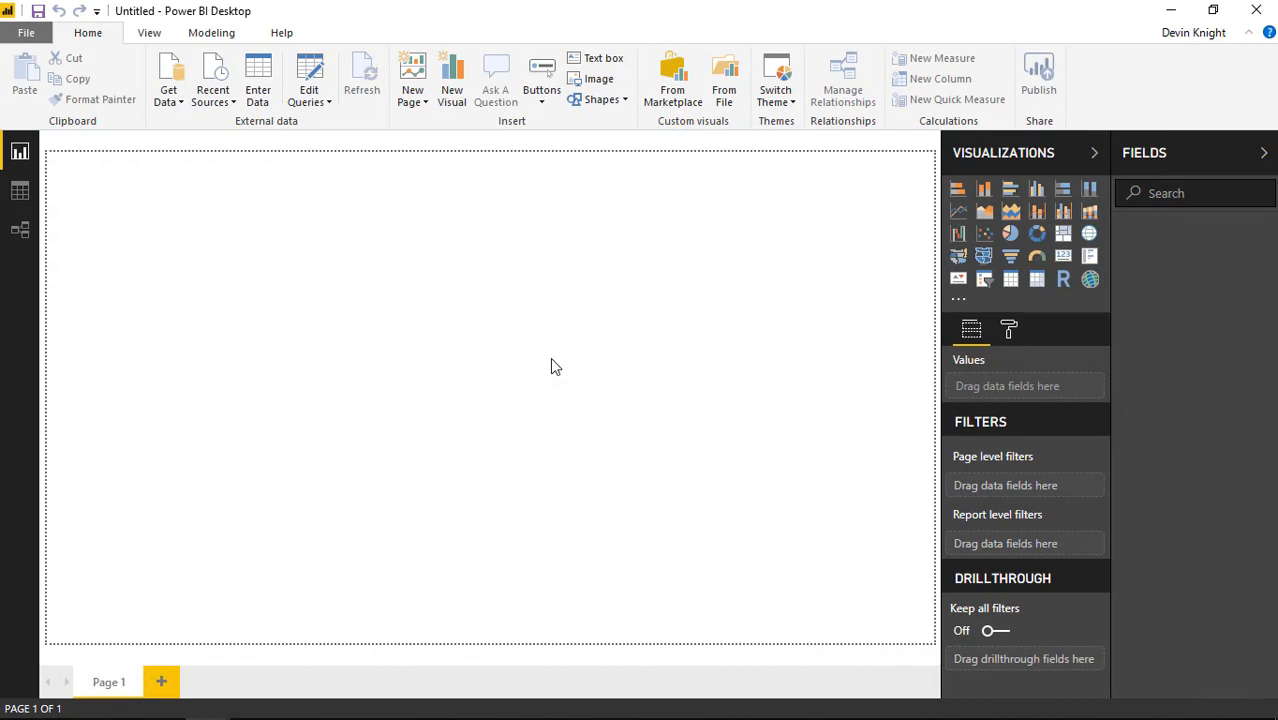
pyautogui.moveTo(291, 260)
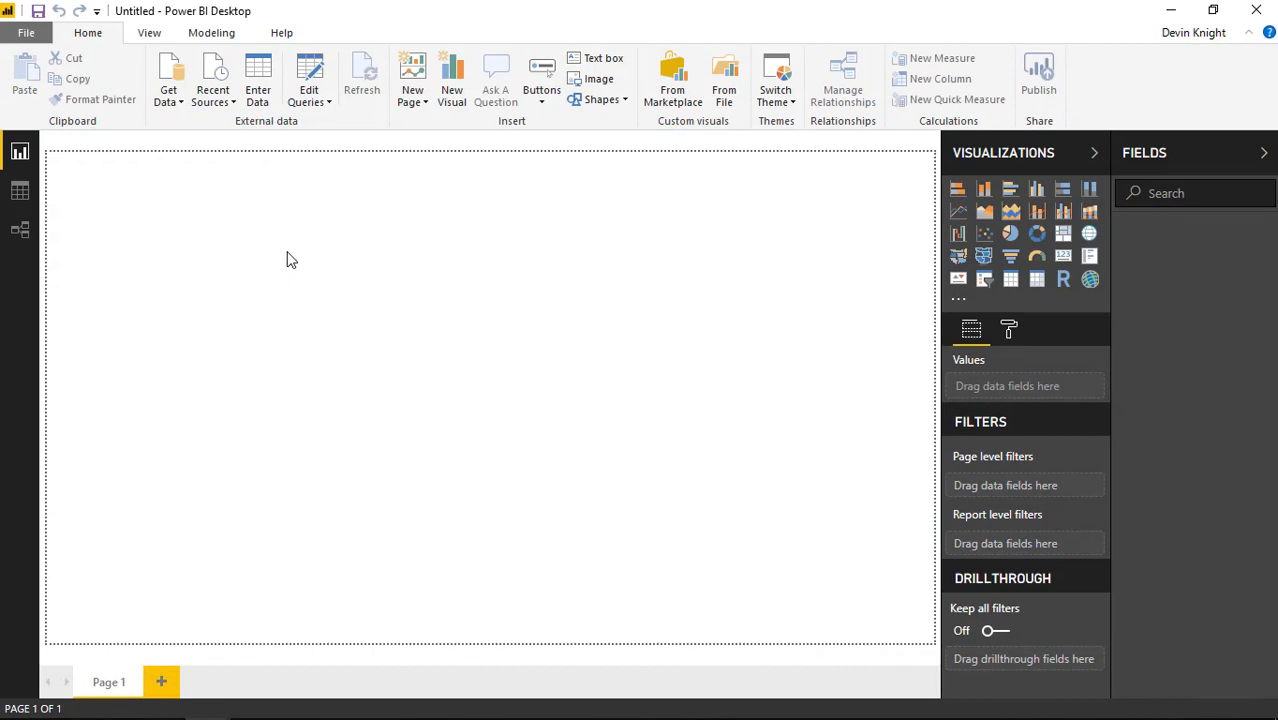
# Load the Product Sales table from 'Sales by Product Hierarchy and Year.xlsx'.
pyautogui.click(168, 75)
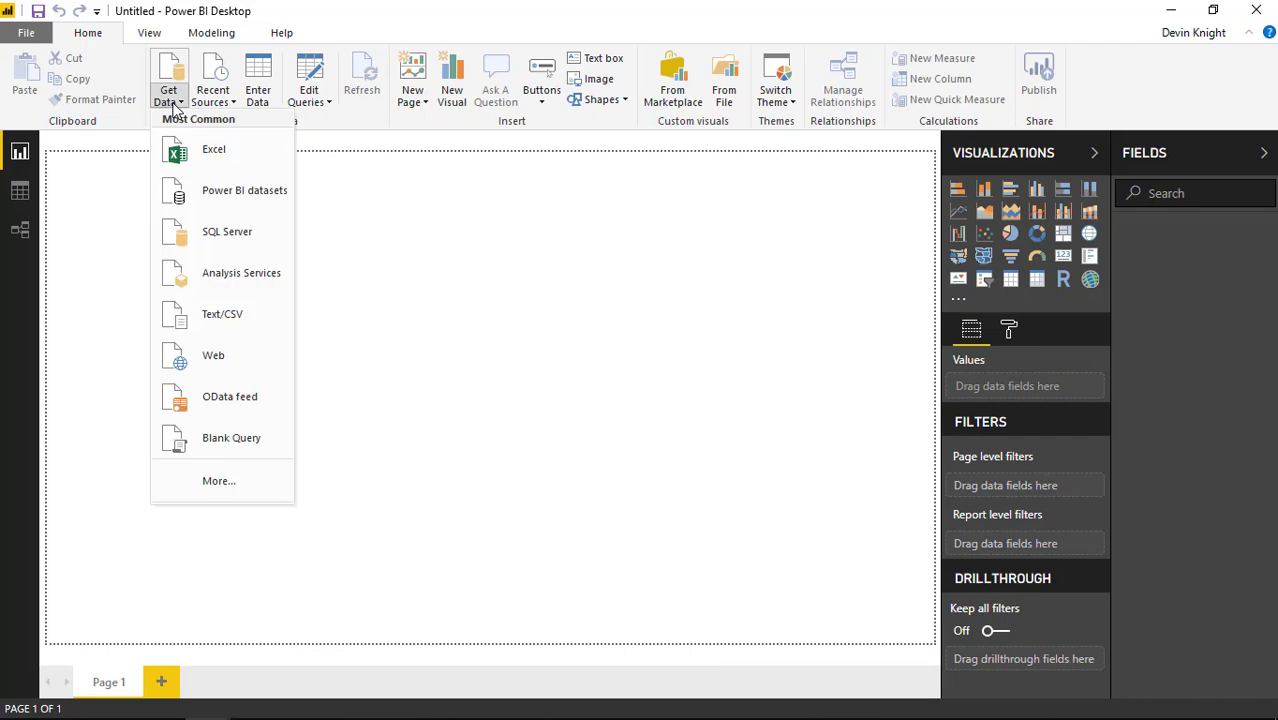
pyautogui.click(213, 149)
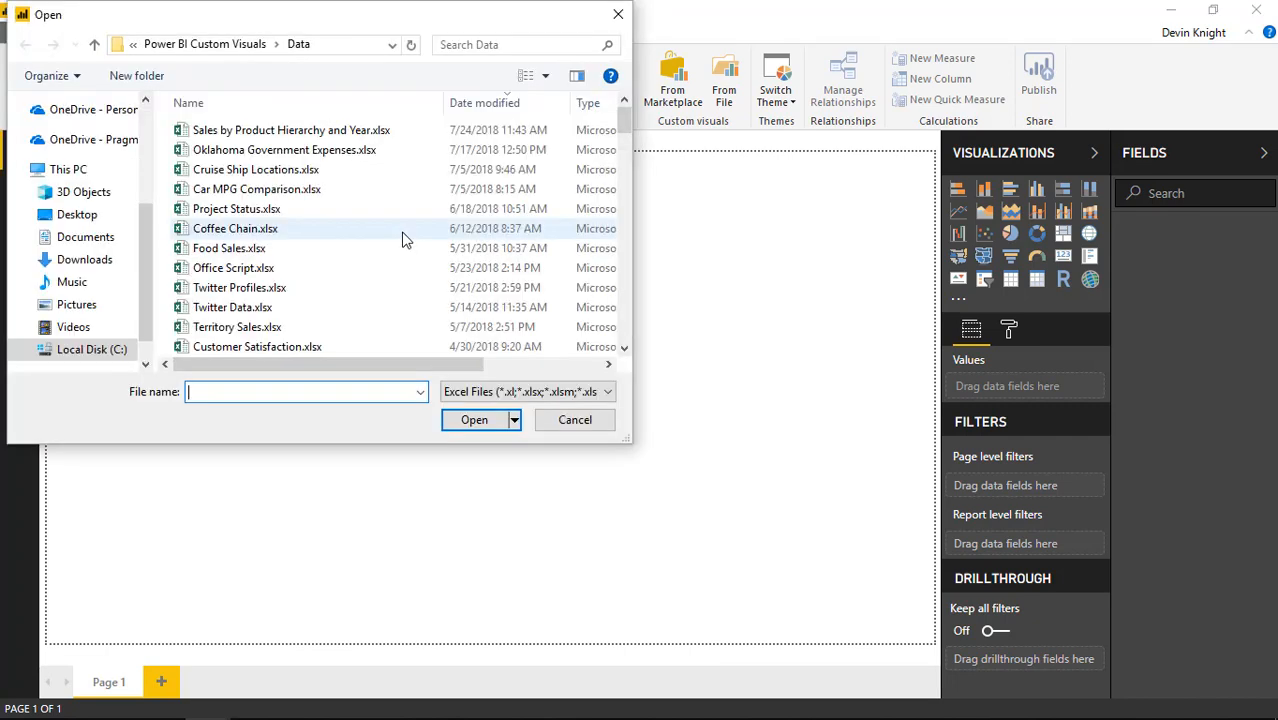
pyautogui.click(291, 130)
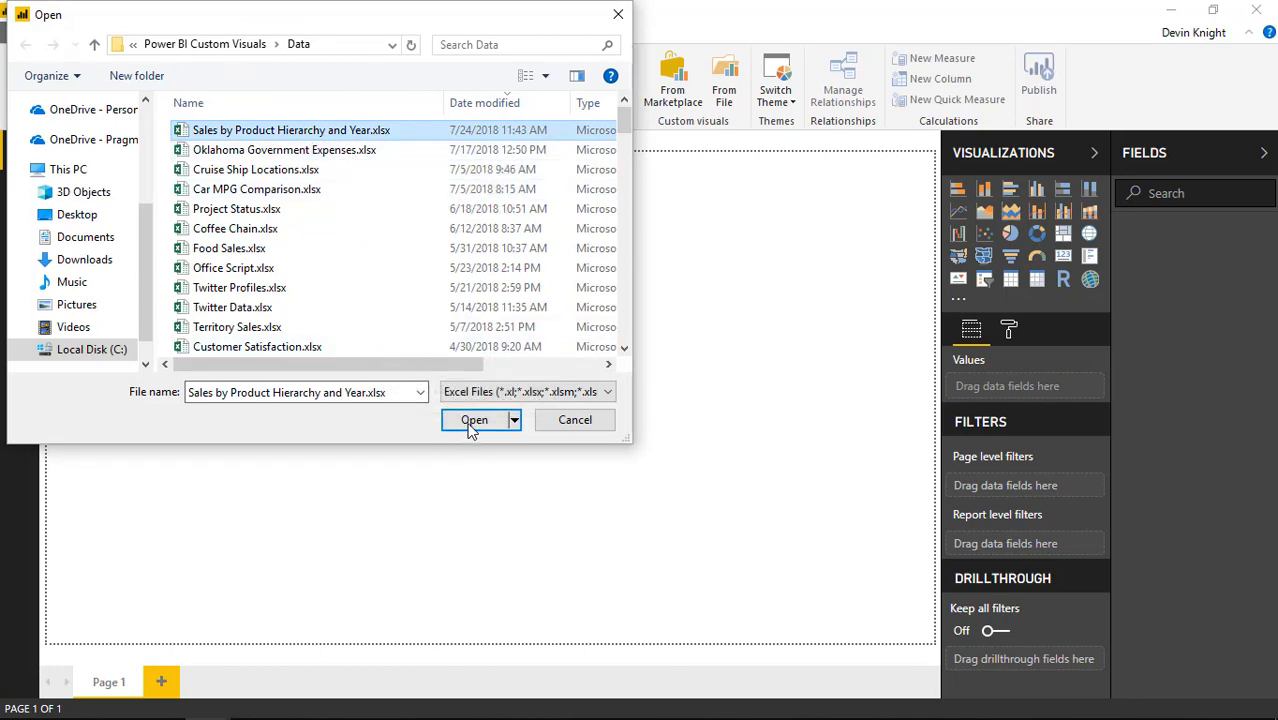
pyautogui.click(473, 420)
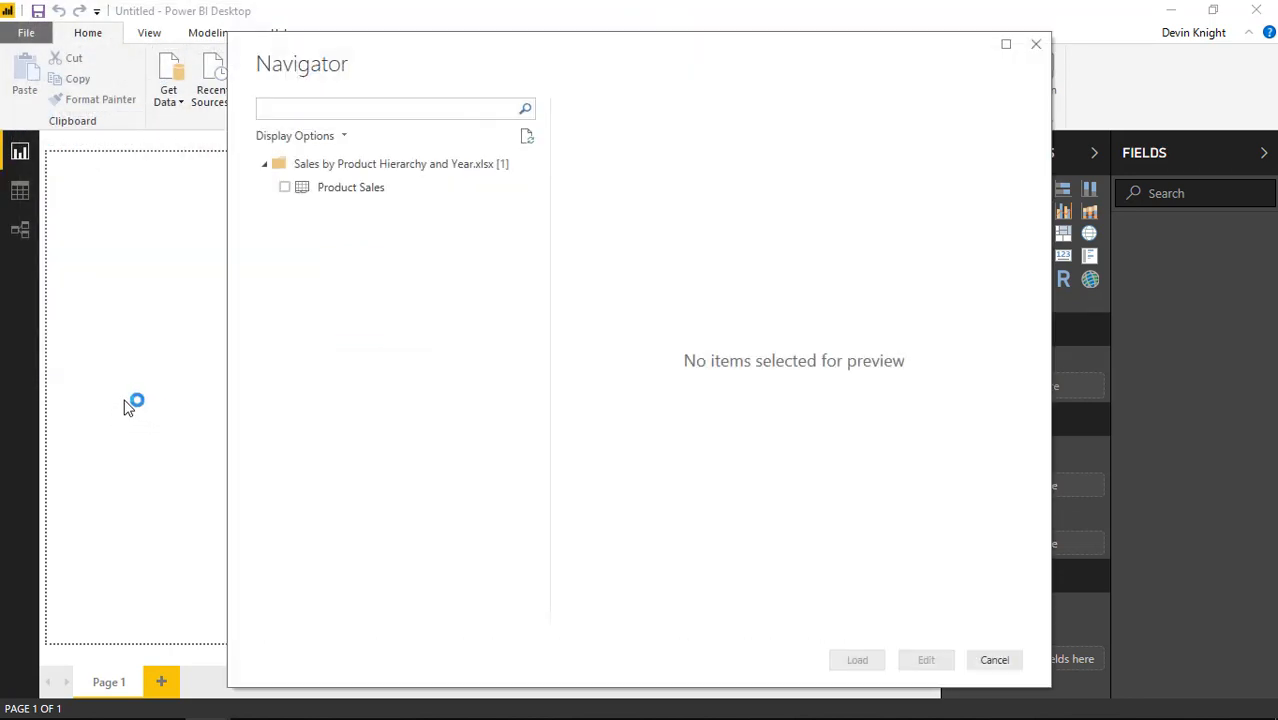
pyautogui.moveTo(357, 267)
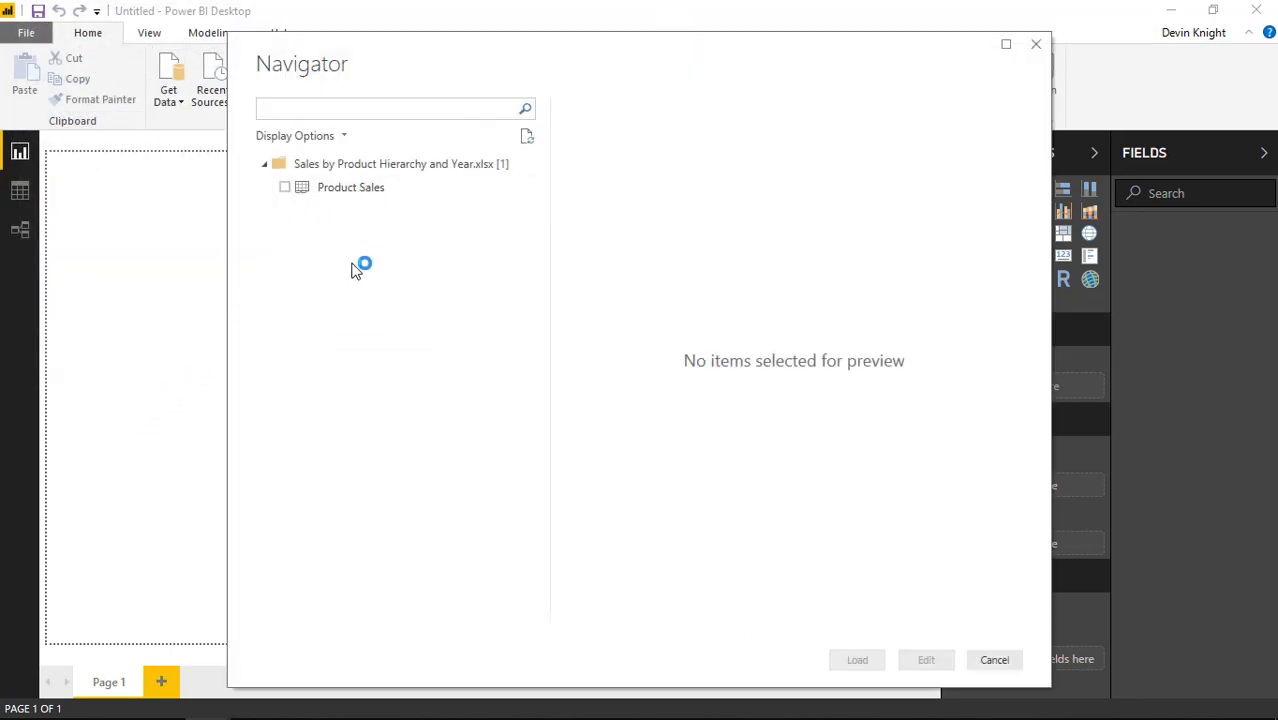
pyautogui.moveTo(297, 195)
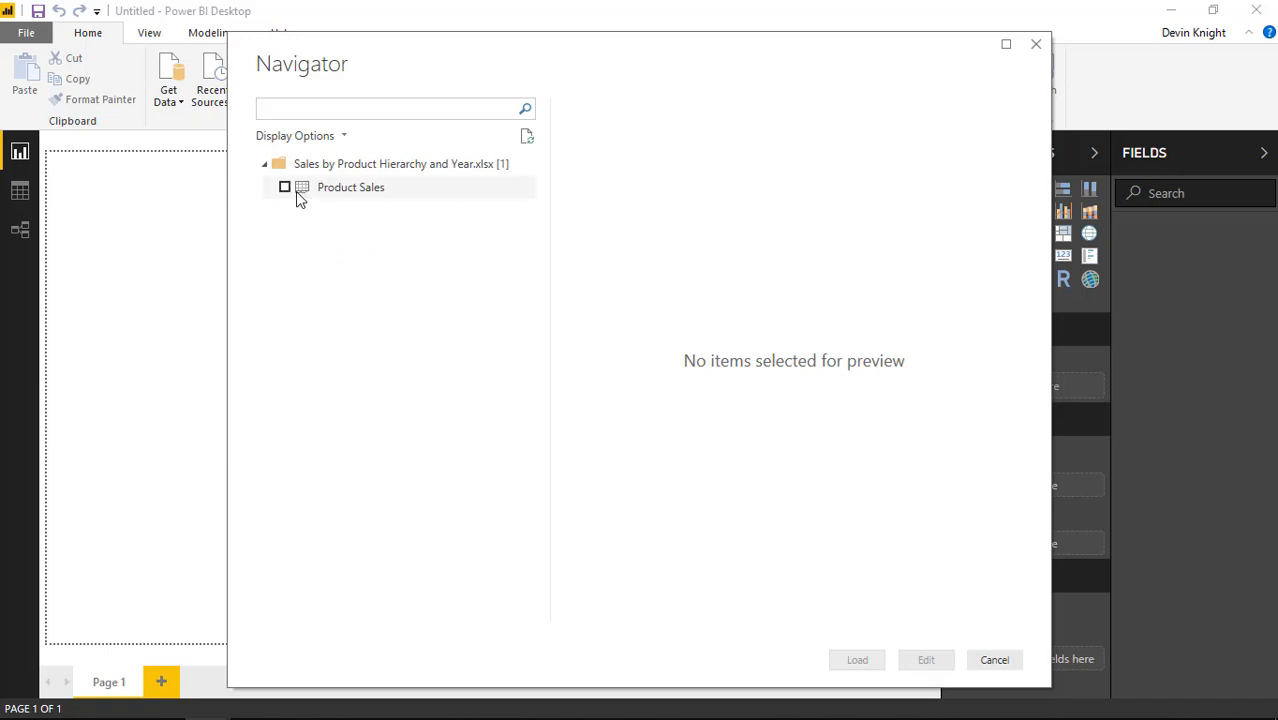
pyautogui.click(285, 187)
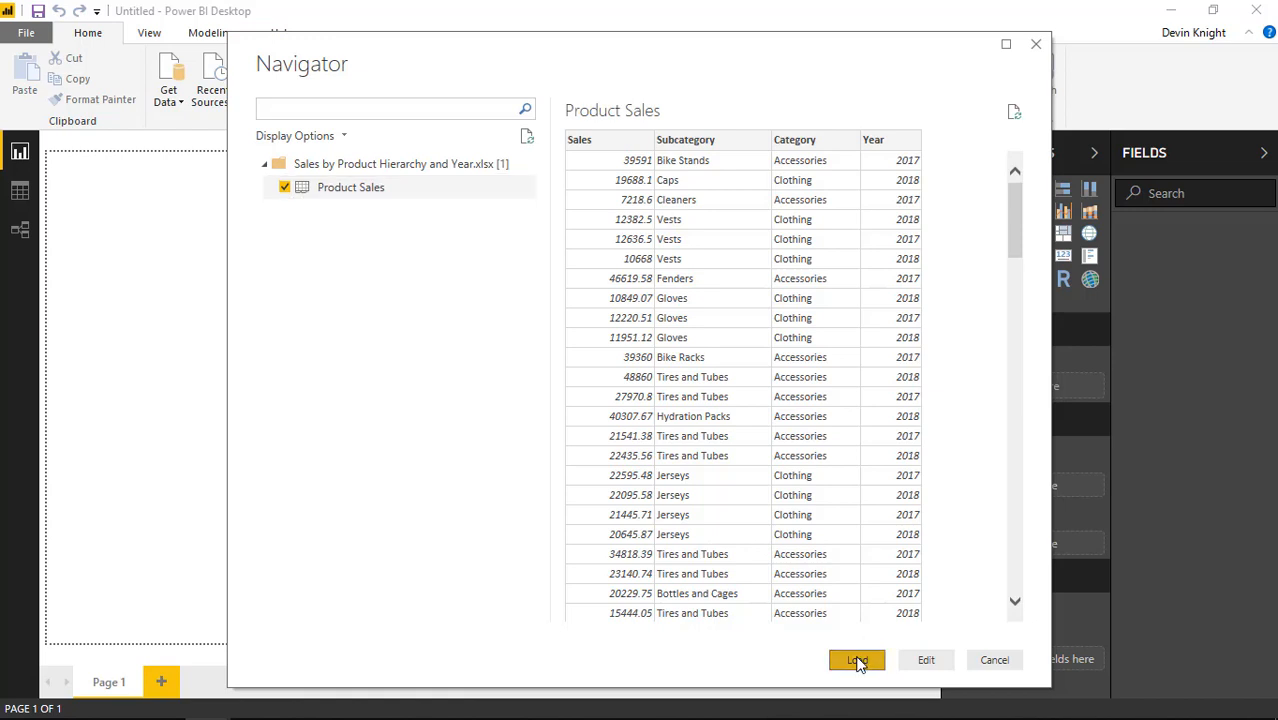
pyautogui.click(857, 659)
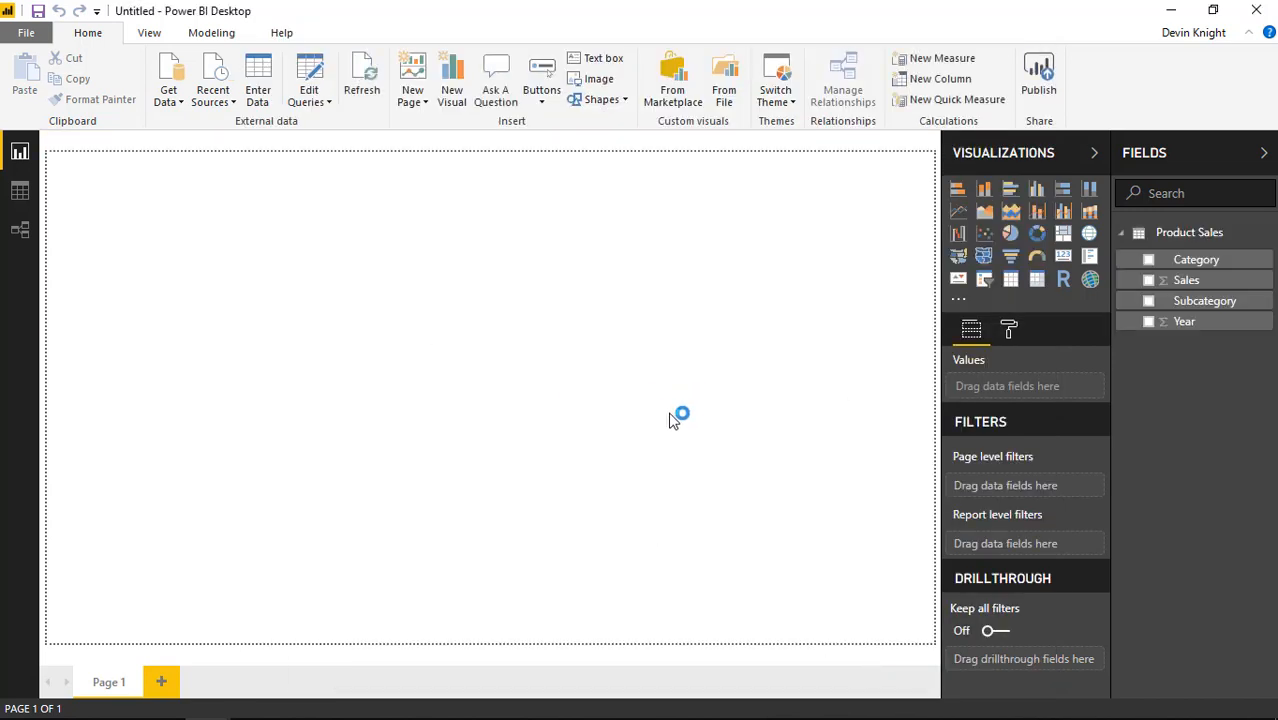
pyautogui.moveTo(607, 398)
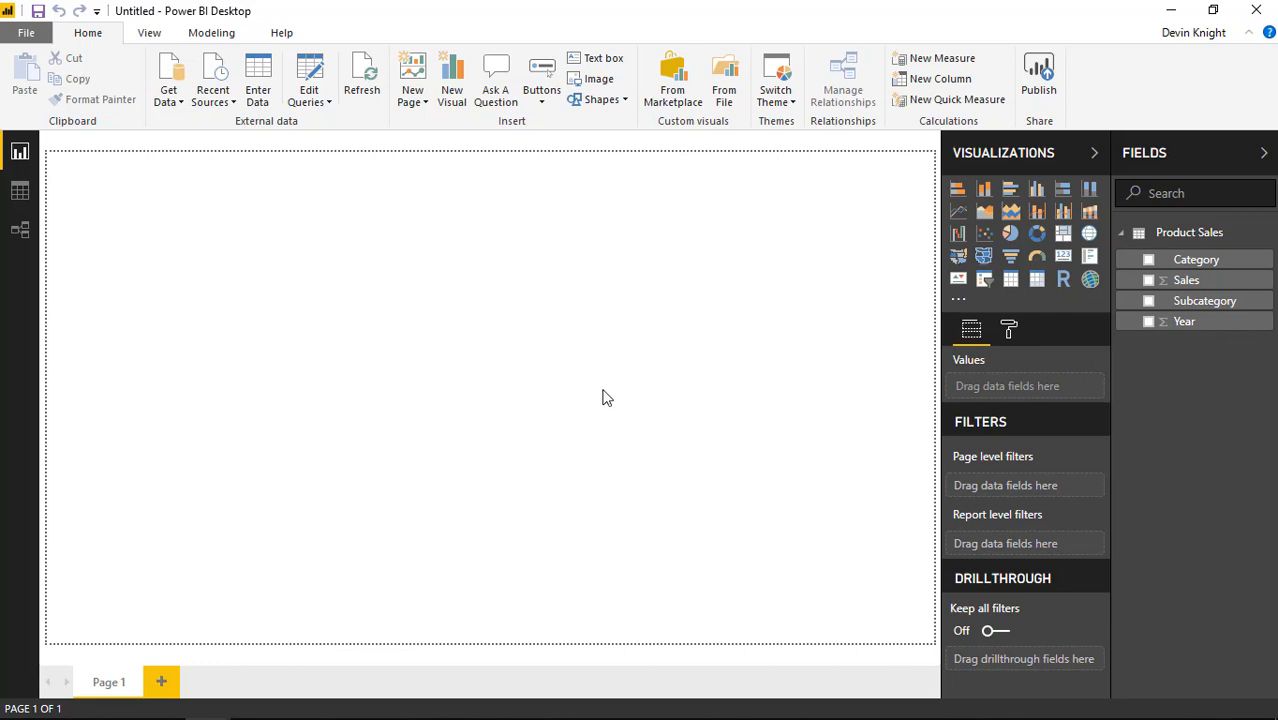
pyautogui.moveTo(611, 394)
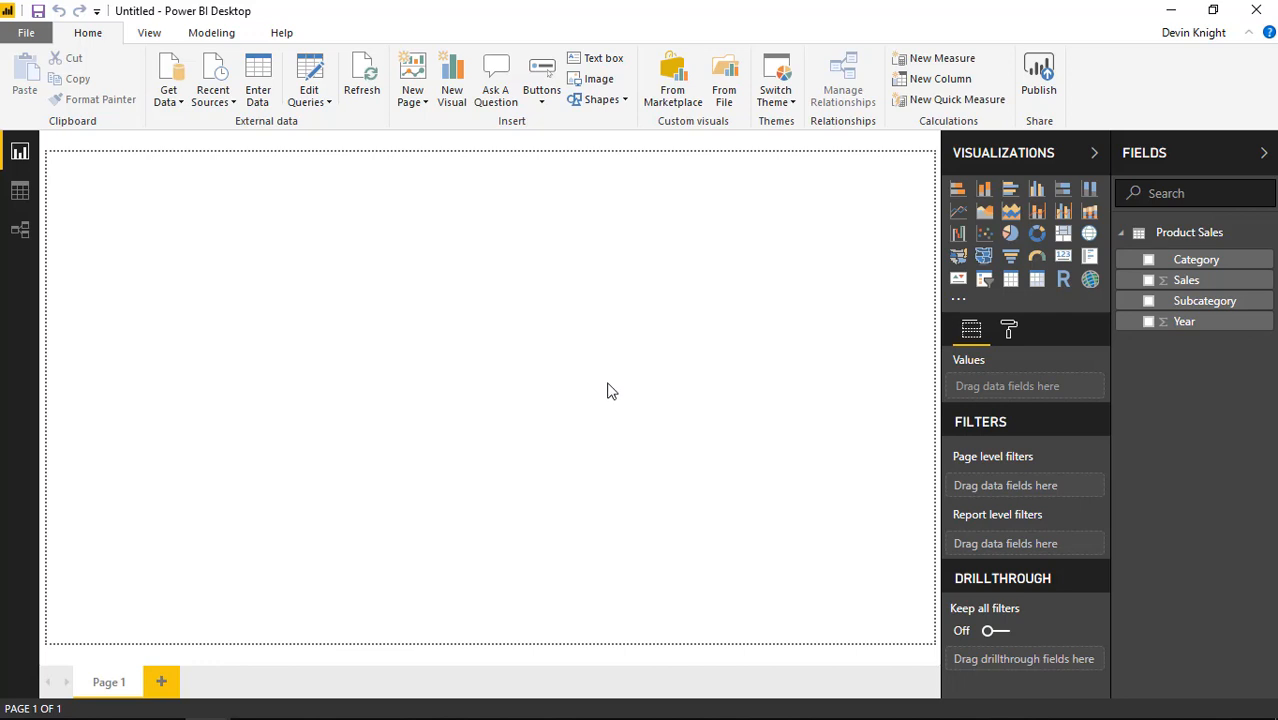
pyautogui.moveTo(673, 80)
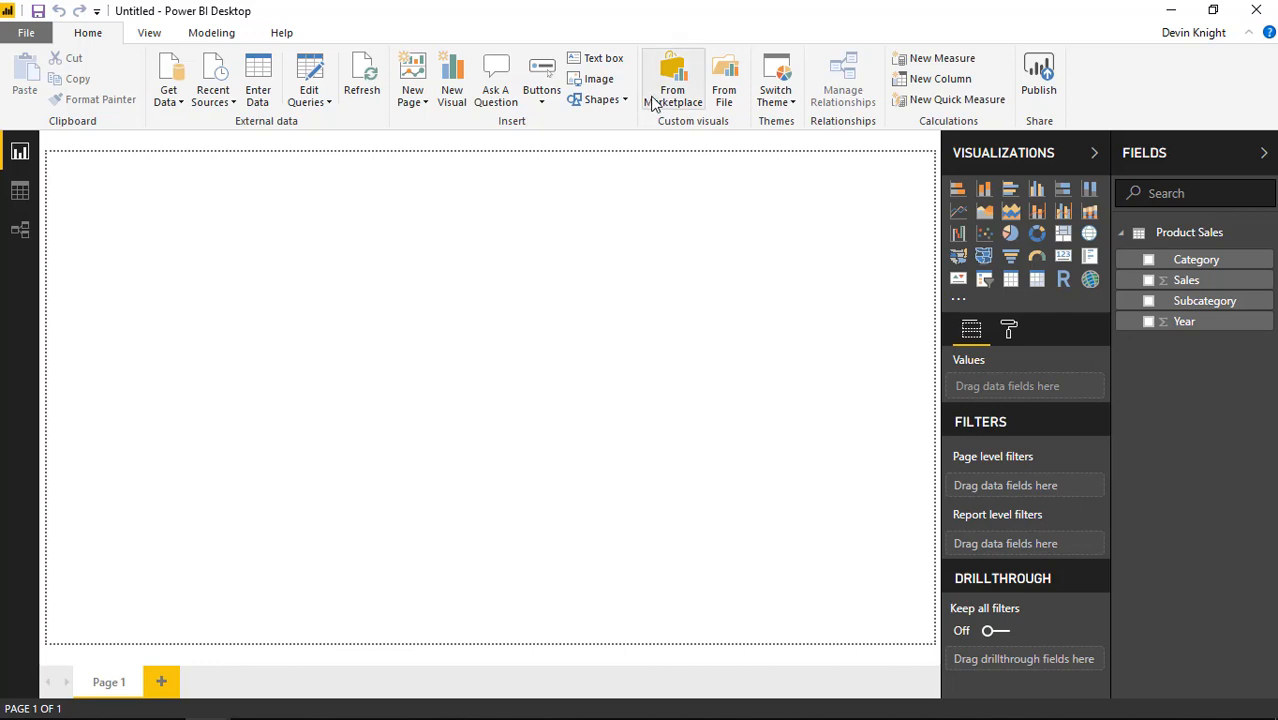
pyautogui.moveTo(912, 282)
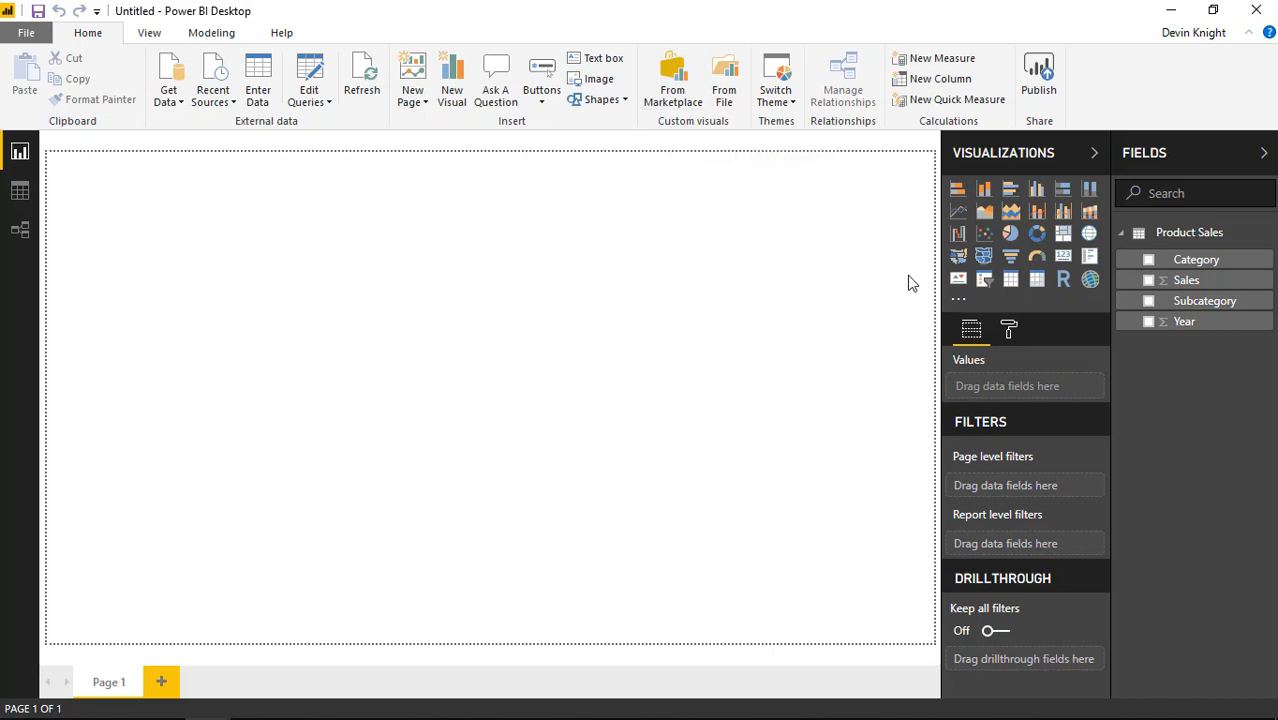
pyautogui.moveTo(673, 80)
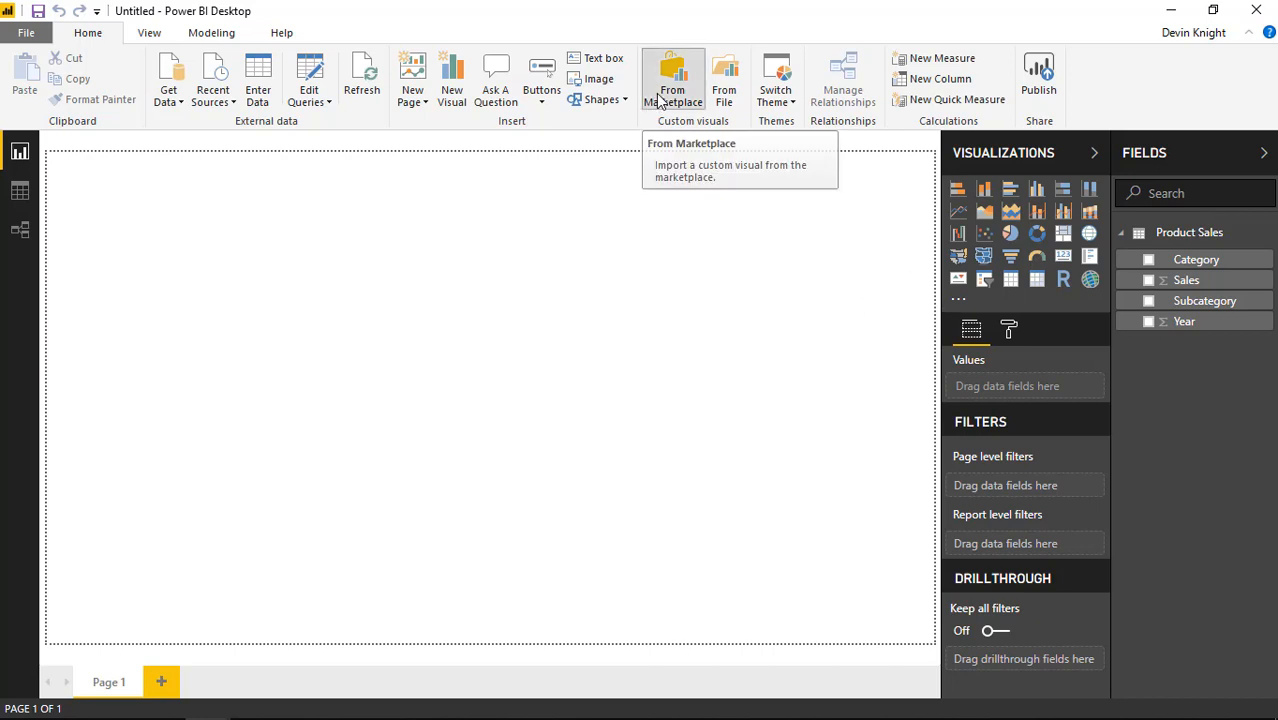
# Search the marketplace for 'mat' and add the Acterys Matrix Light visual.
pyautogui.click(671, 75)
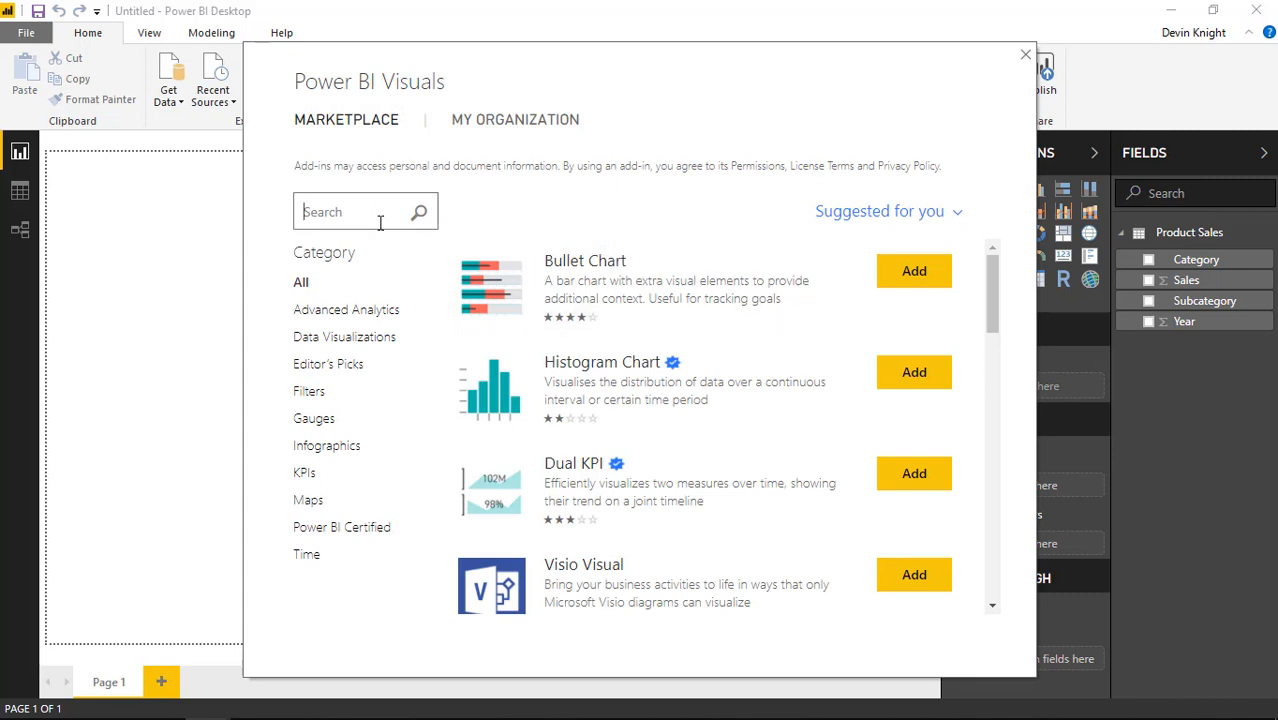
pyautogui.write('matrix')
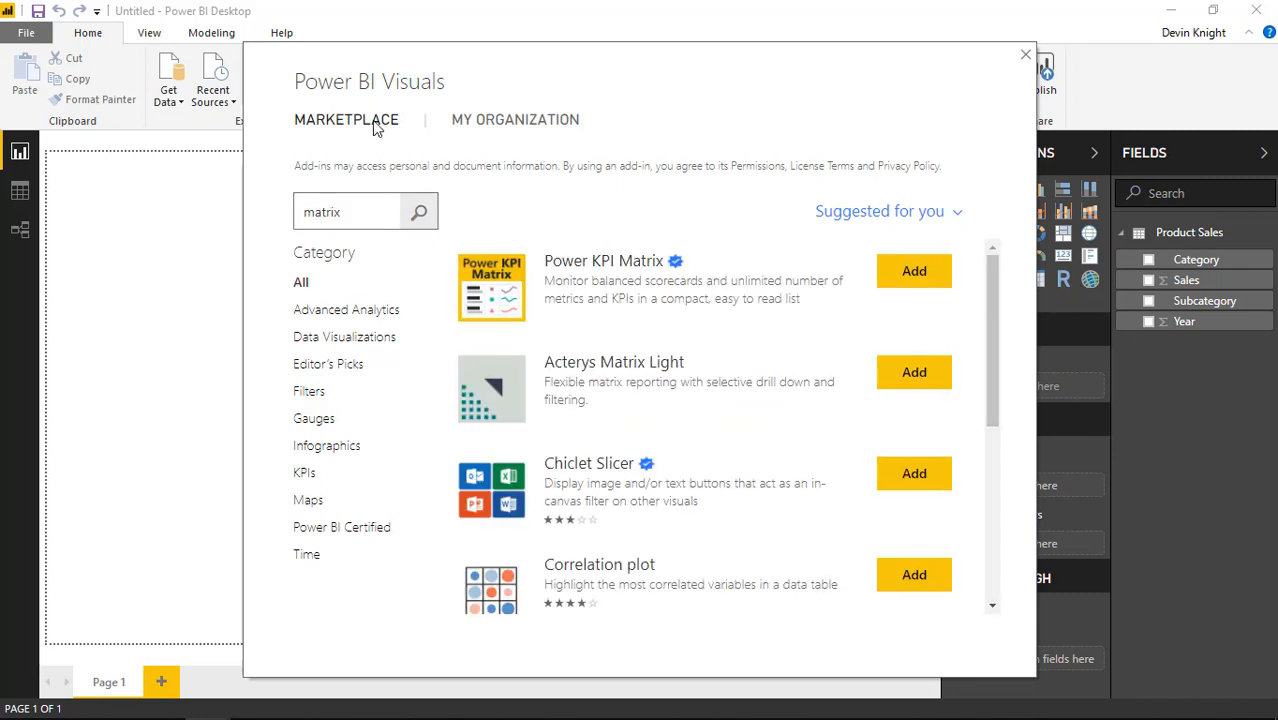
pyautogui.moveTo(615, 392)
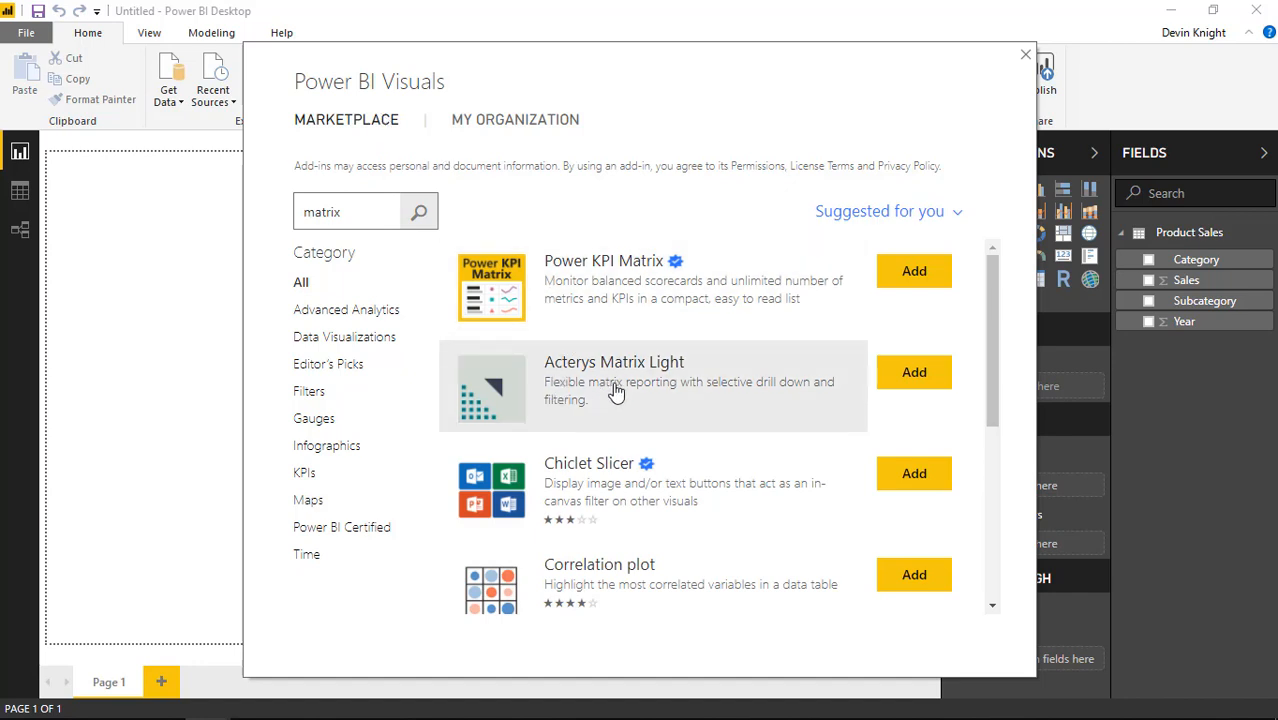
pyautogui.click(1024, 54)
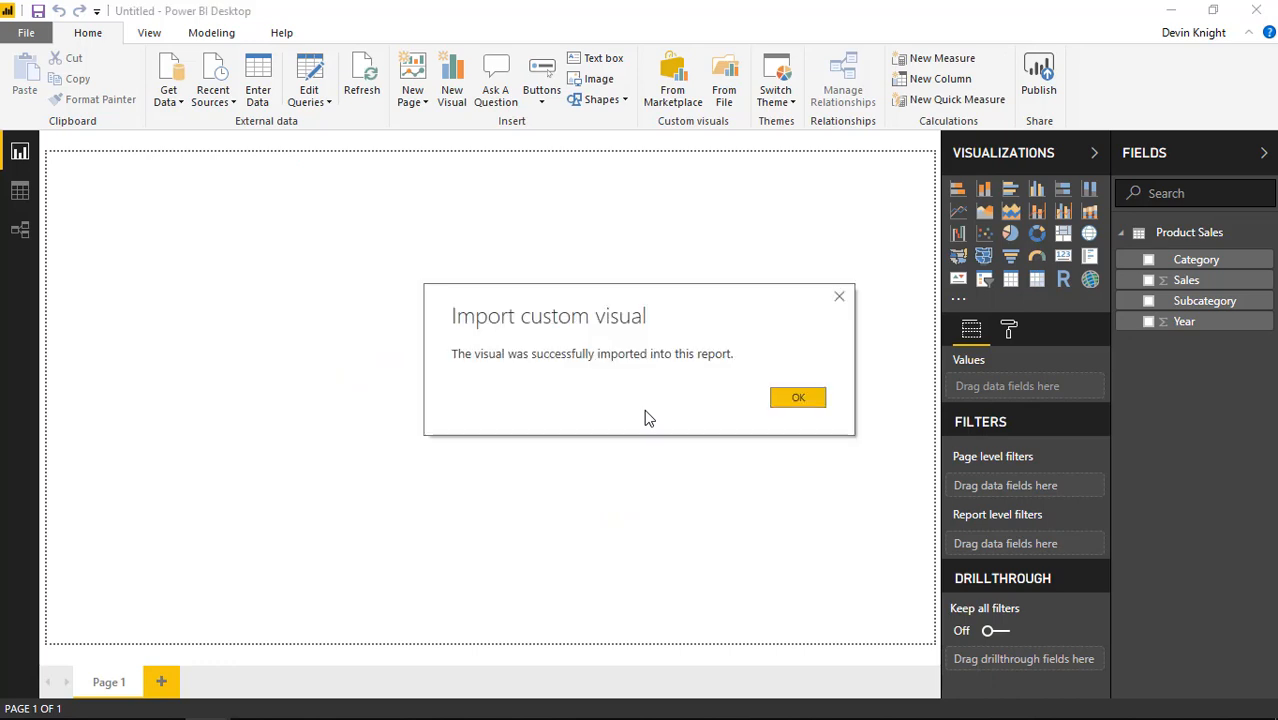
pyautogui.click(797, 397)
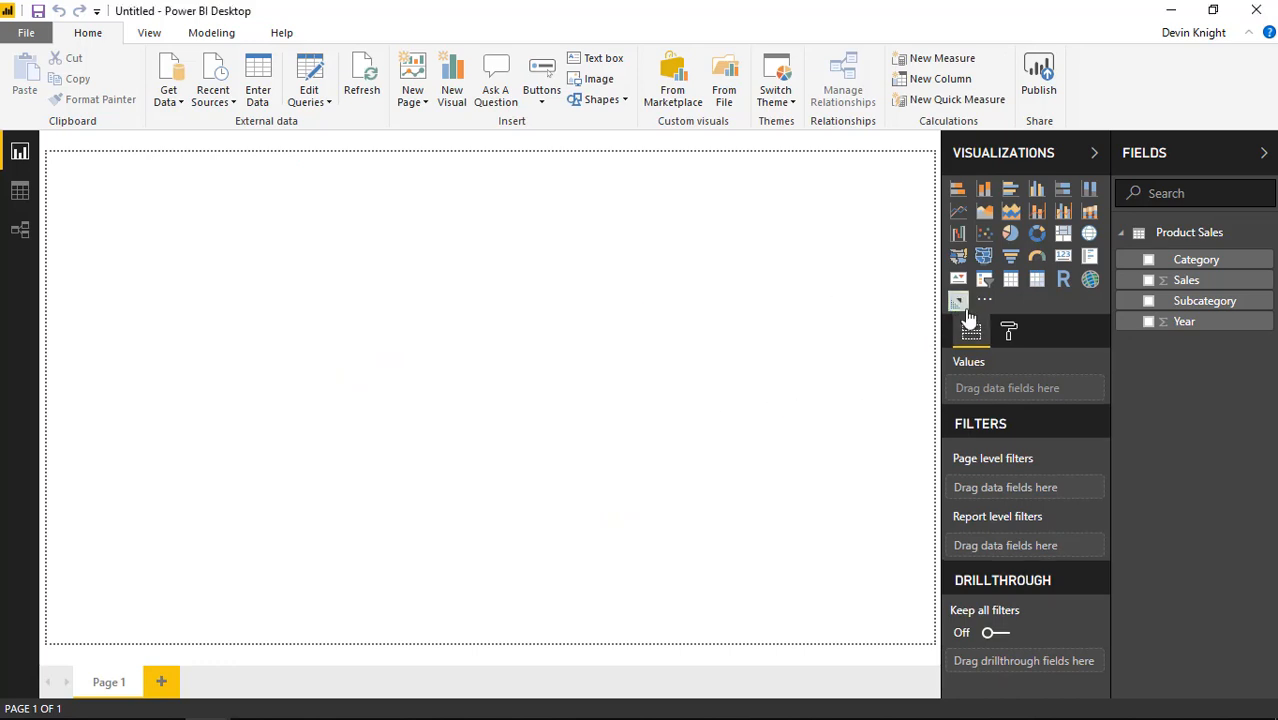
pyautogui.moveTo(949, 315)
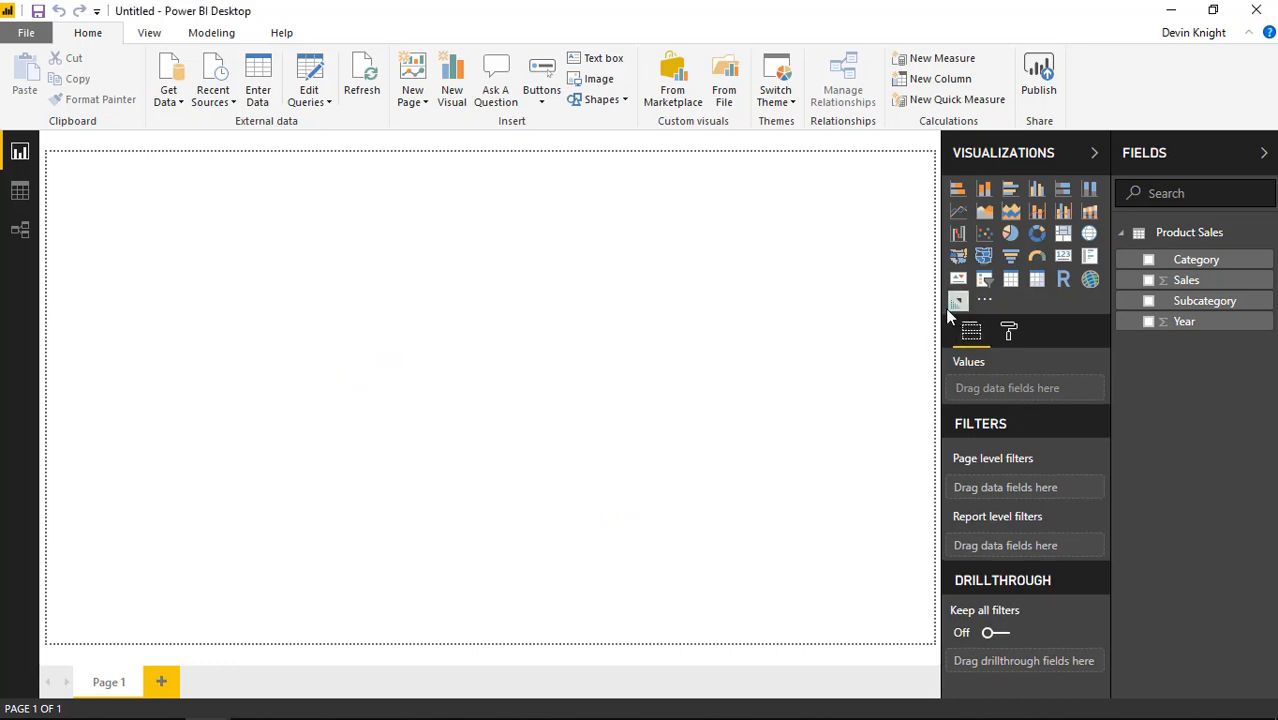
# Place an Acterys Matrix Light visual on the page and enlarge it to fill most of it.
pyautogui.click(958, 301)
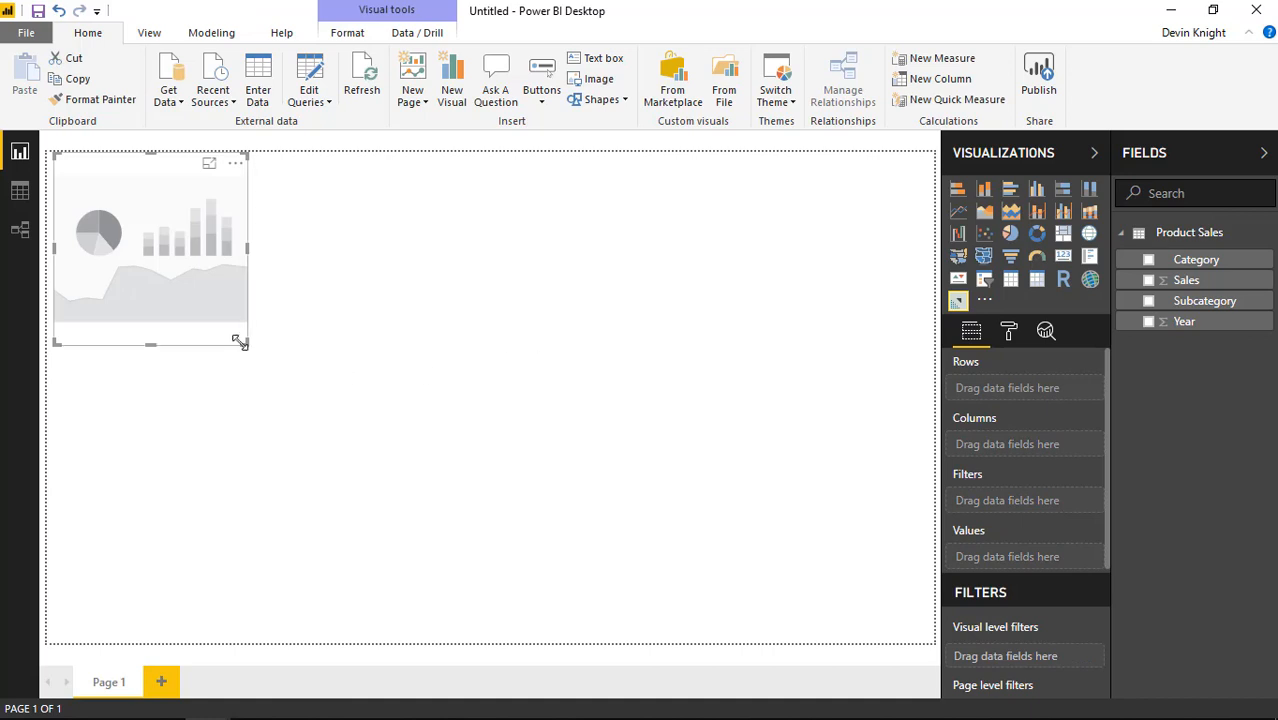
pyautogui.moveTo(240, 342); pyautogui.dragTo(740, 590)
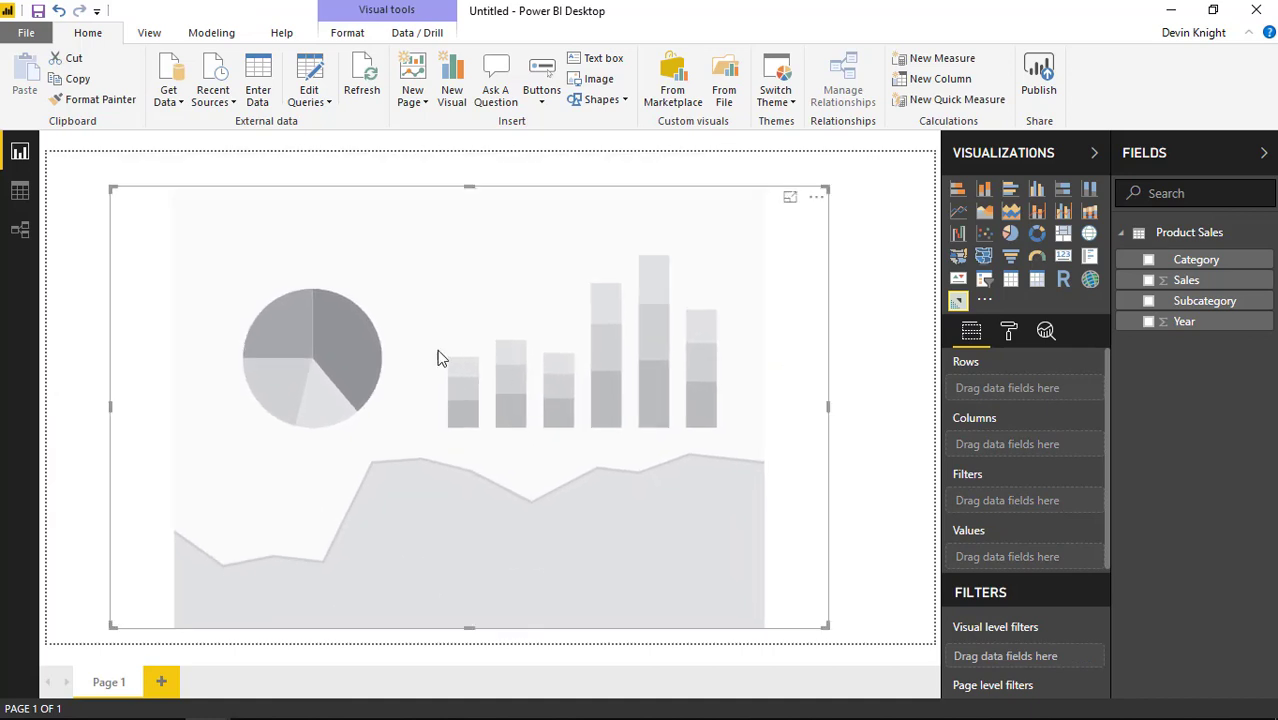
pyautogui.moveTo(1185, 322)
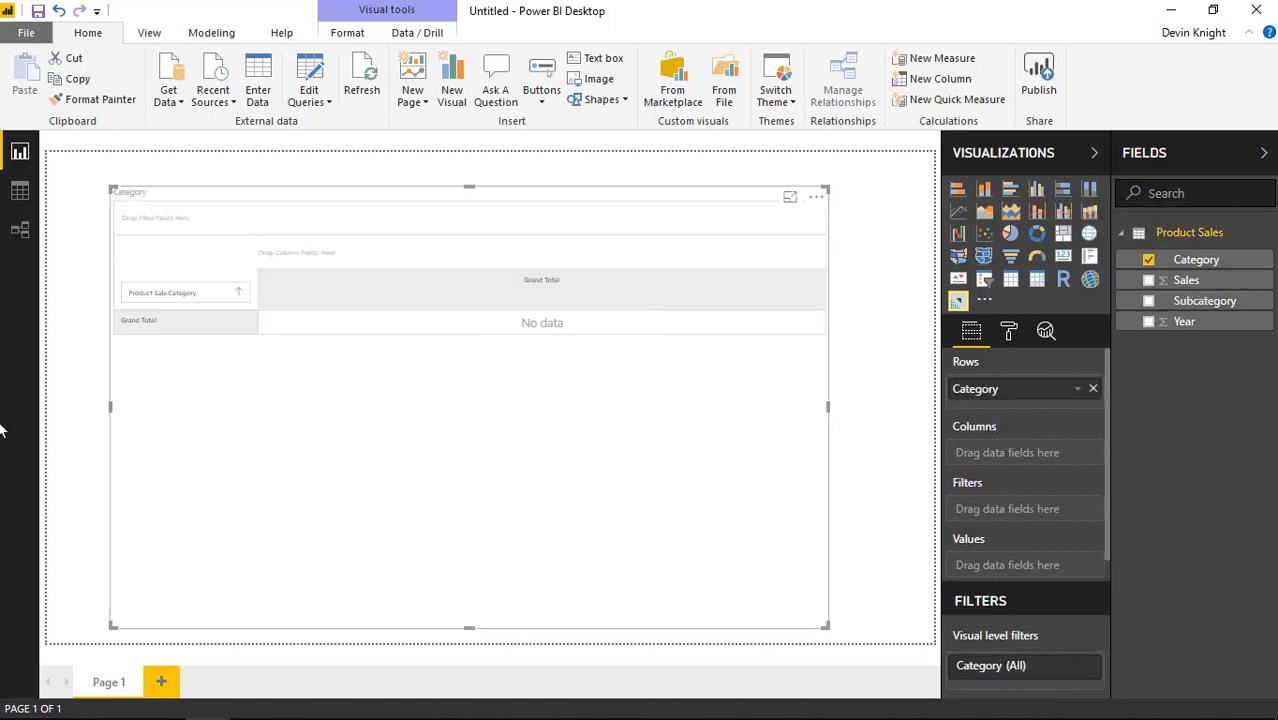
pyautogui.moveTo(148, 346)
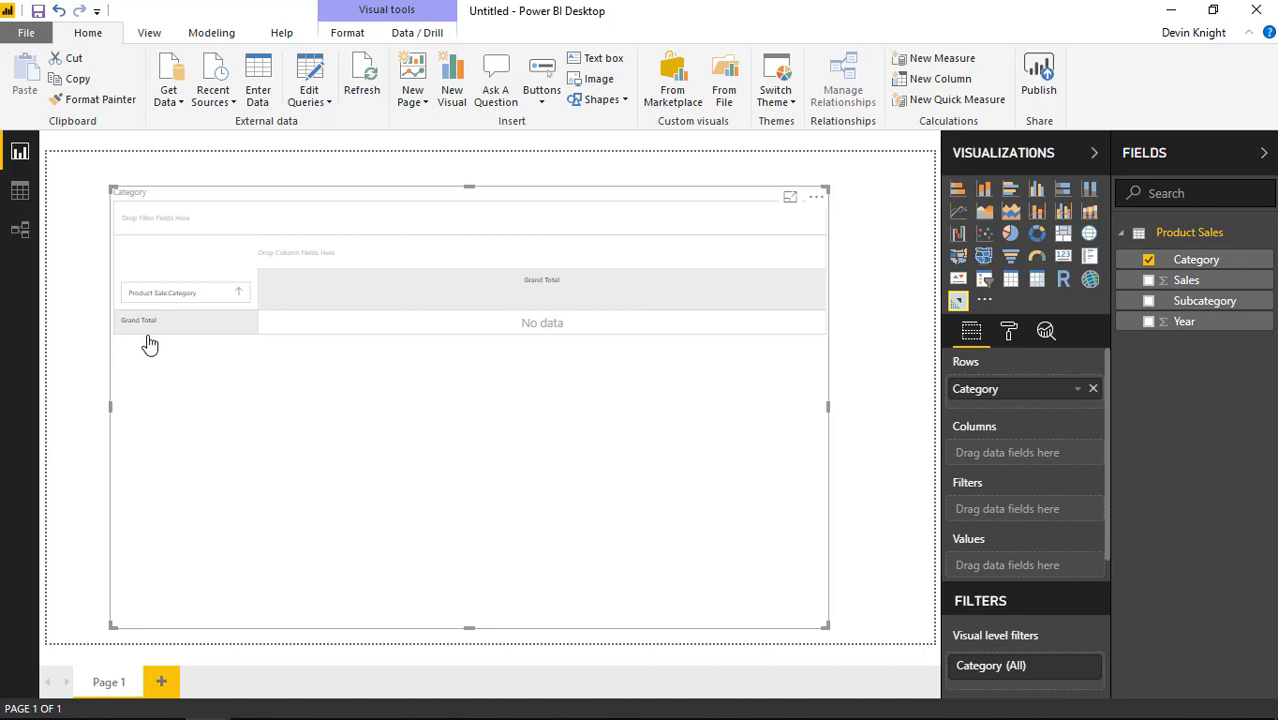
pyautogui.moveTo(572, 331)
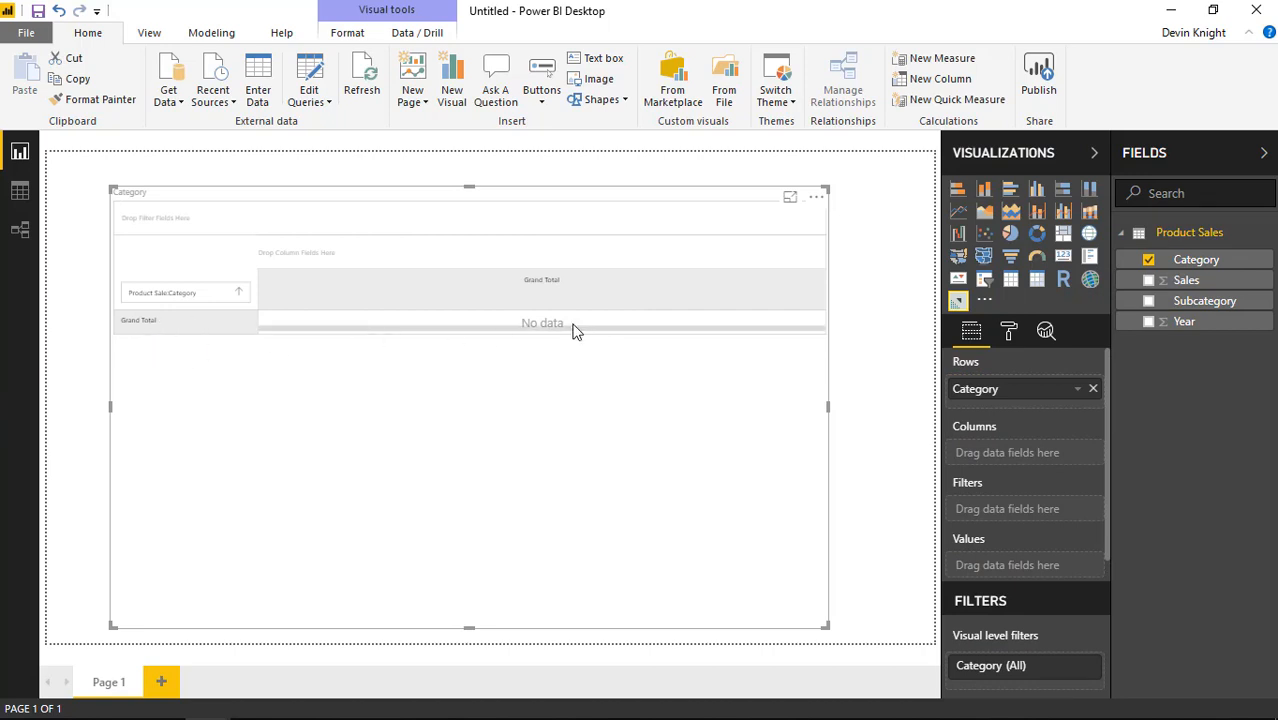
pyautogui.moveTo(635, 331)
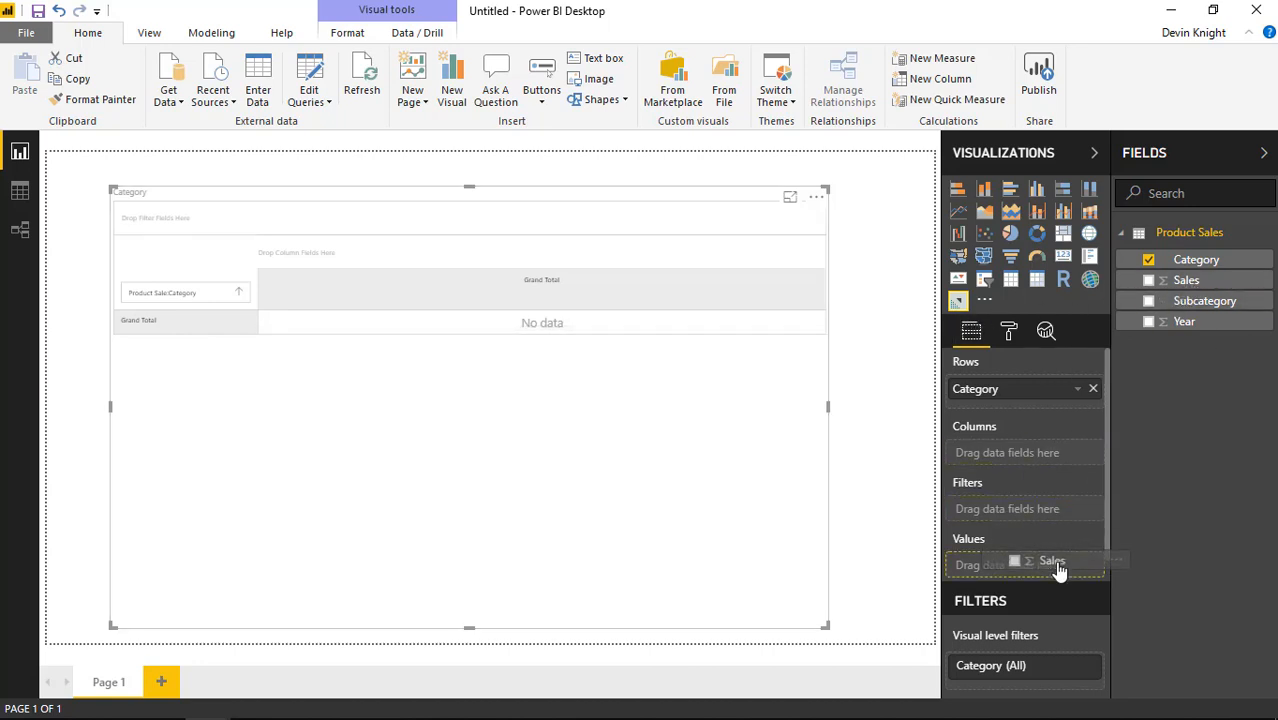
# Add Sales to the matrix Values well.
pyautogui.click(1155, 280)
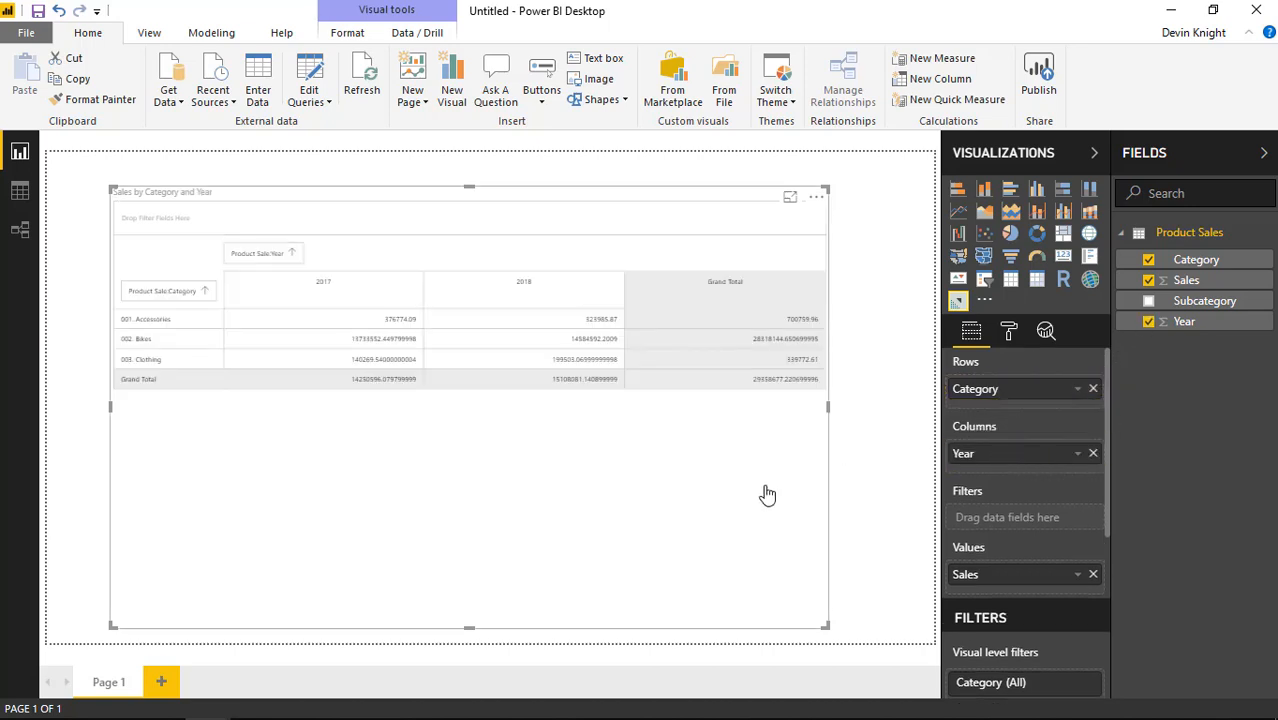
pyautogui.moveTo(248, 370)
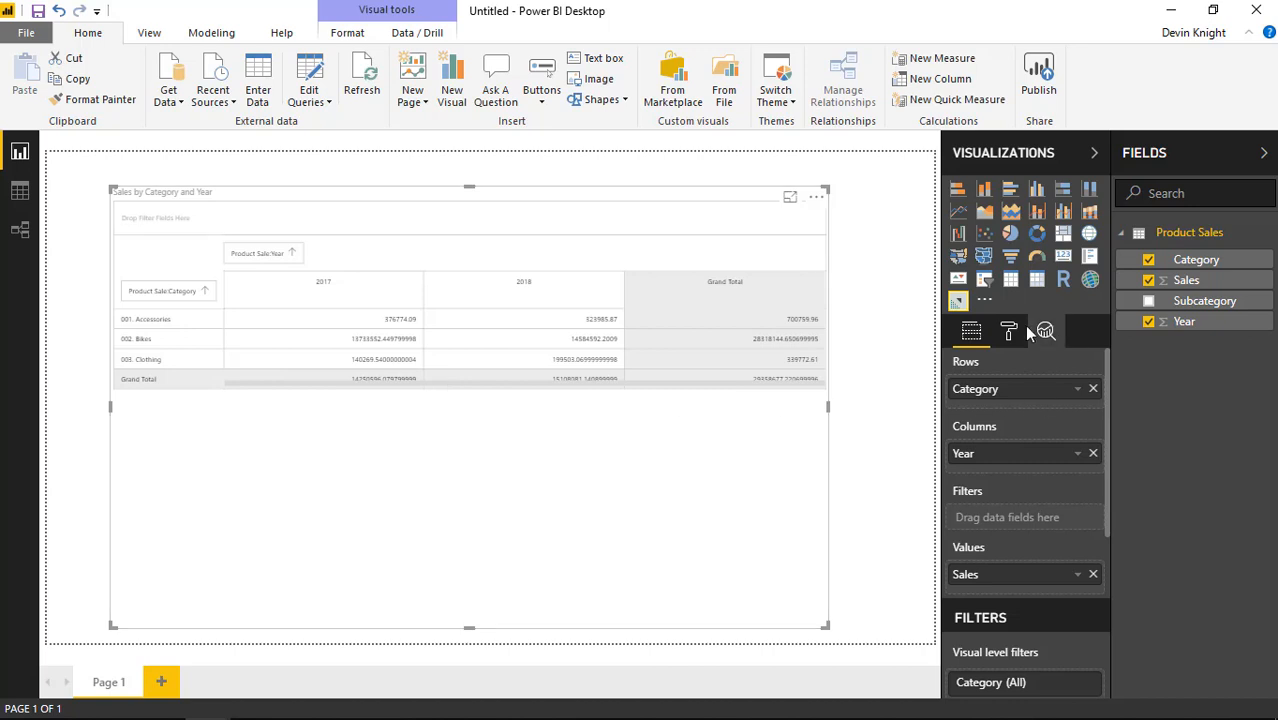
# Raise the matrix Grid UI text size from 12 to 14 in the Format pane.
pyautogui.click(1008, 331)
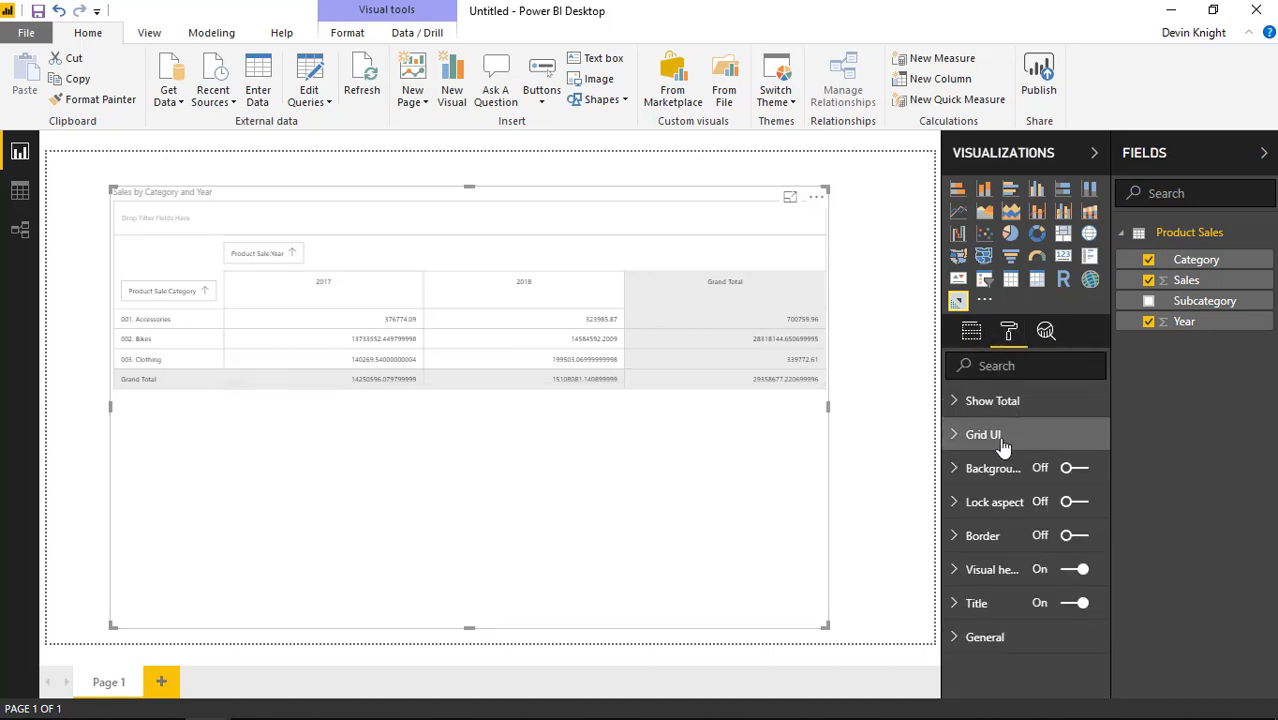
pyautogui.click(982, 435)
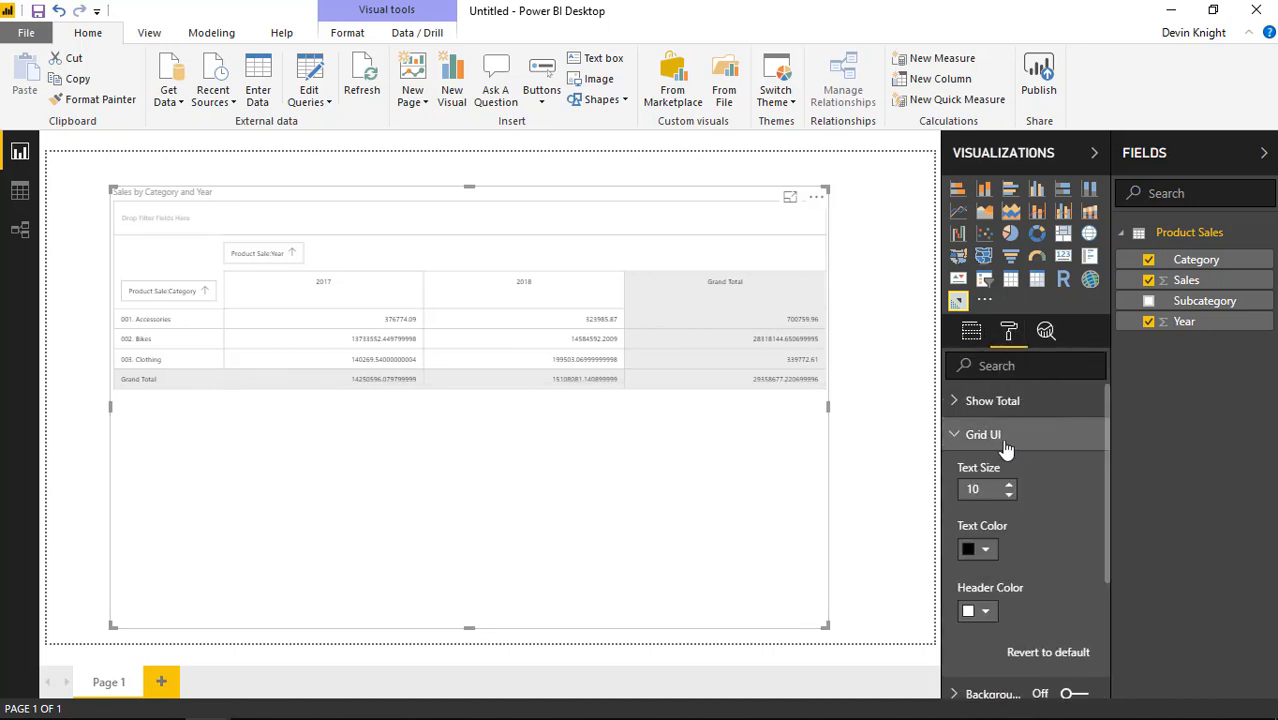
pyautogui.click(1007, 484)
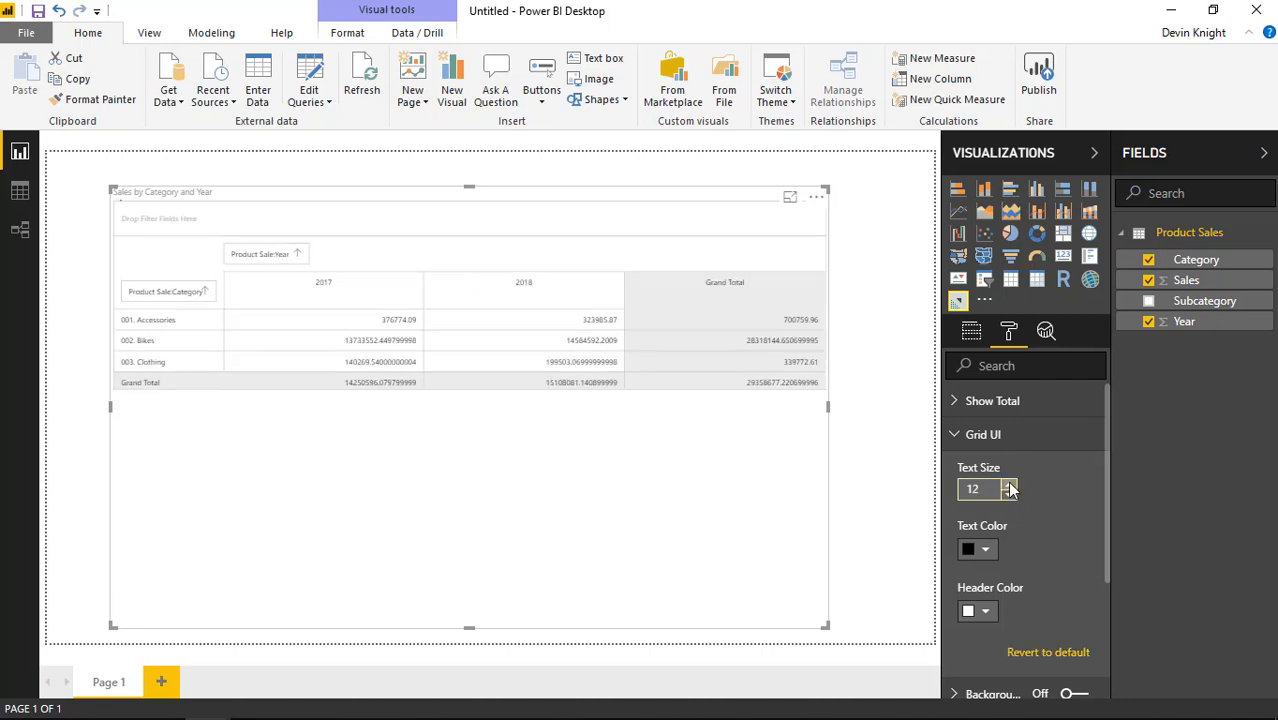
pyautogui.click(1008, 484)
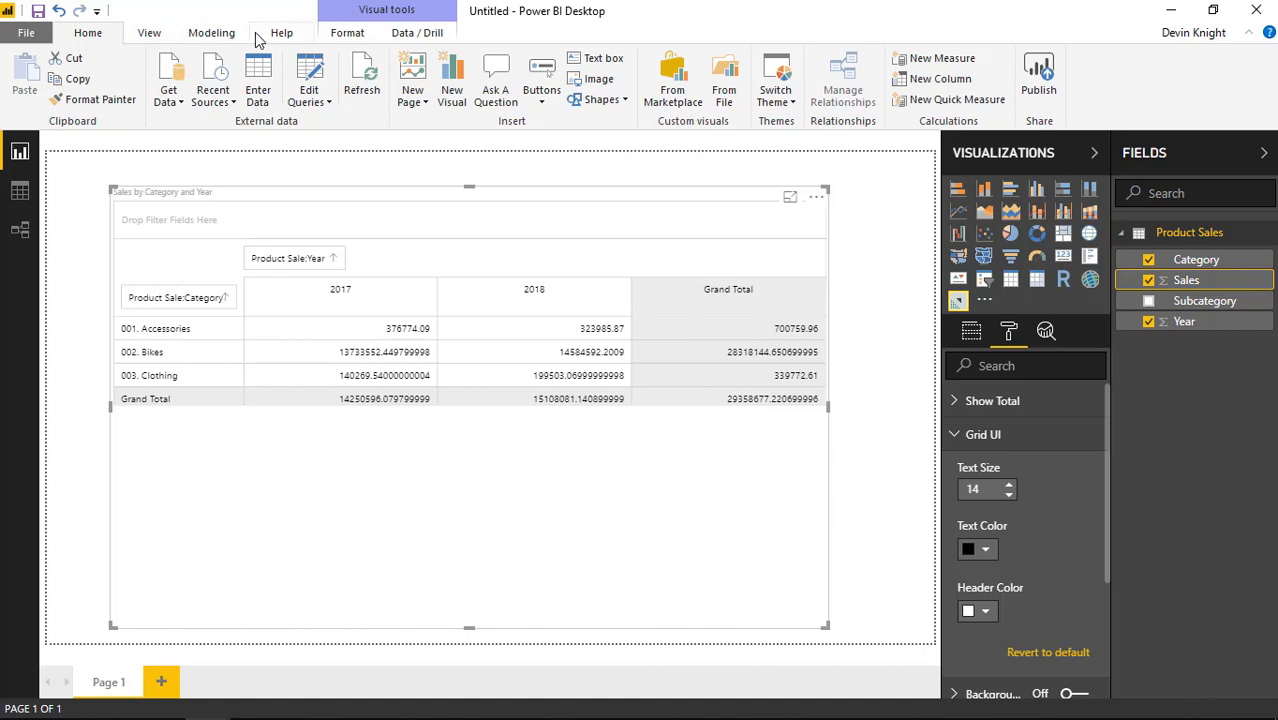
# Format Sales as Currency, $ English (United States), from the Modeling tab.
pyautogui.click(210, 33)
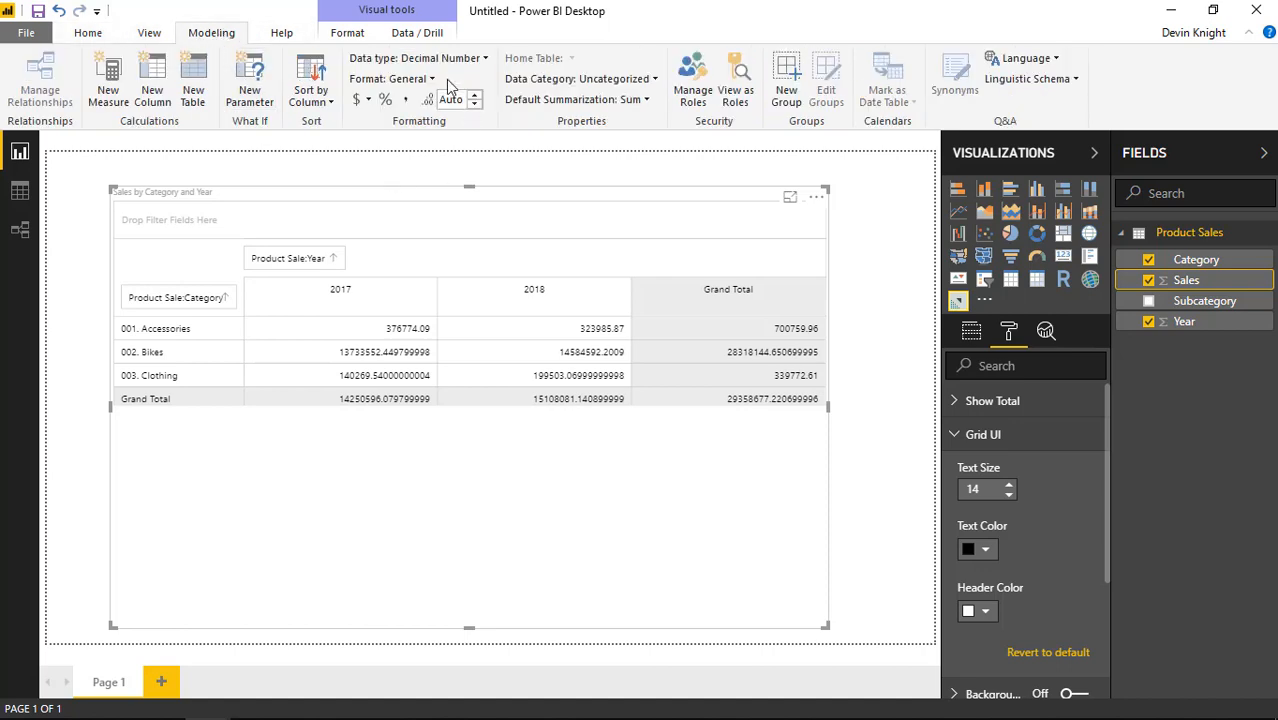
pyautogui.click(404, 78)
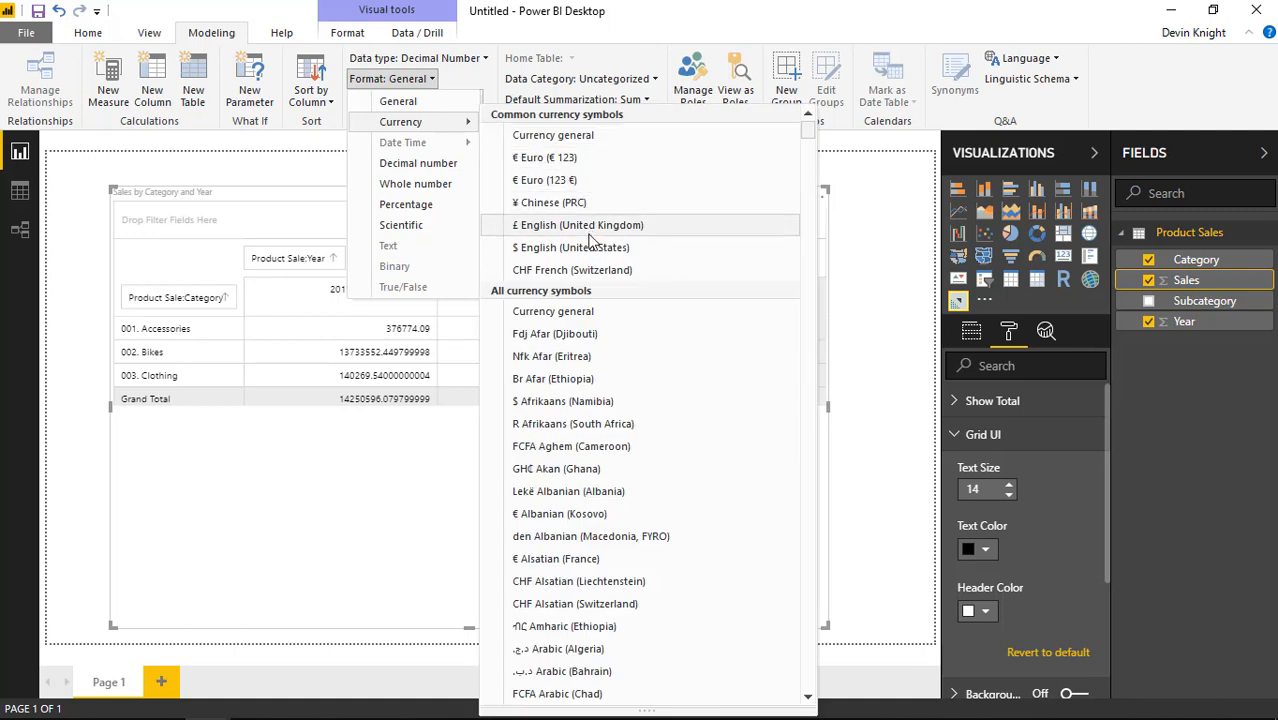
pyautogui.click(559, 247)
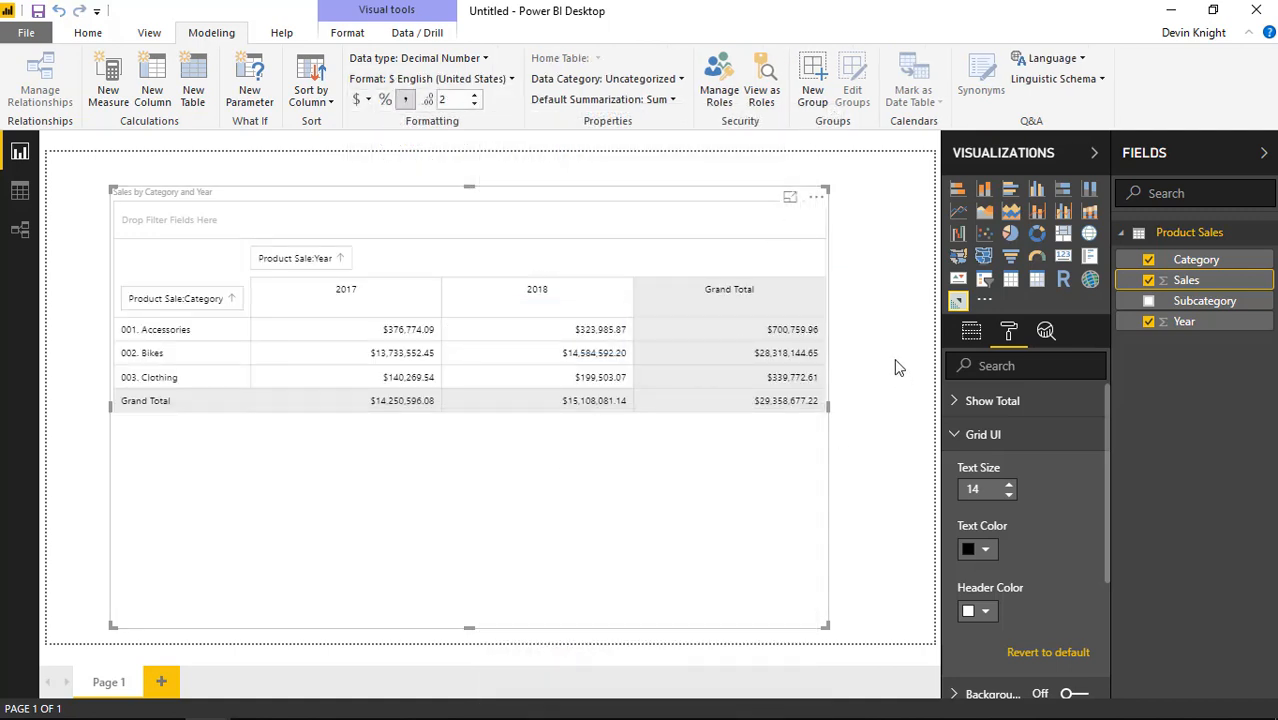
pyautogui.moveTo(725, 425)
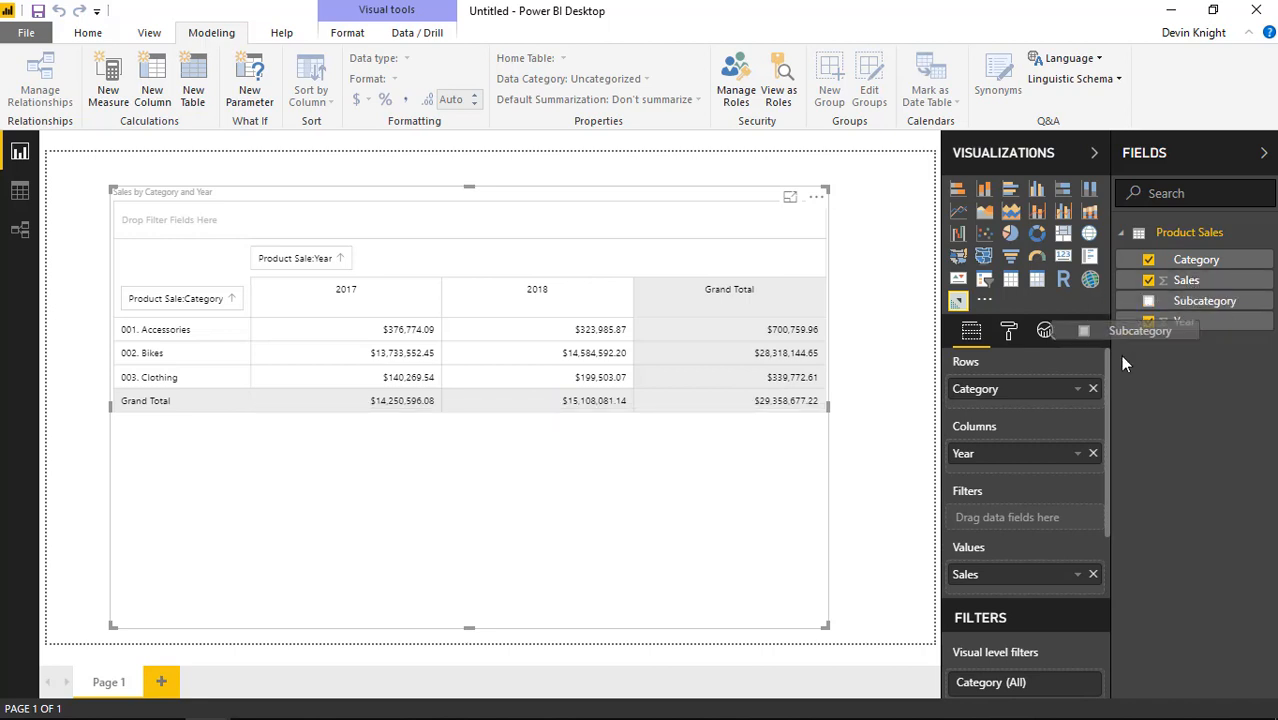
# Add Subcategory to the matrix rows and expand Bikes to show its subcategories.
pyautogui.click(1149, 300)
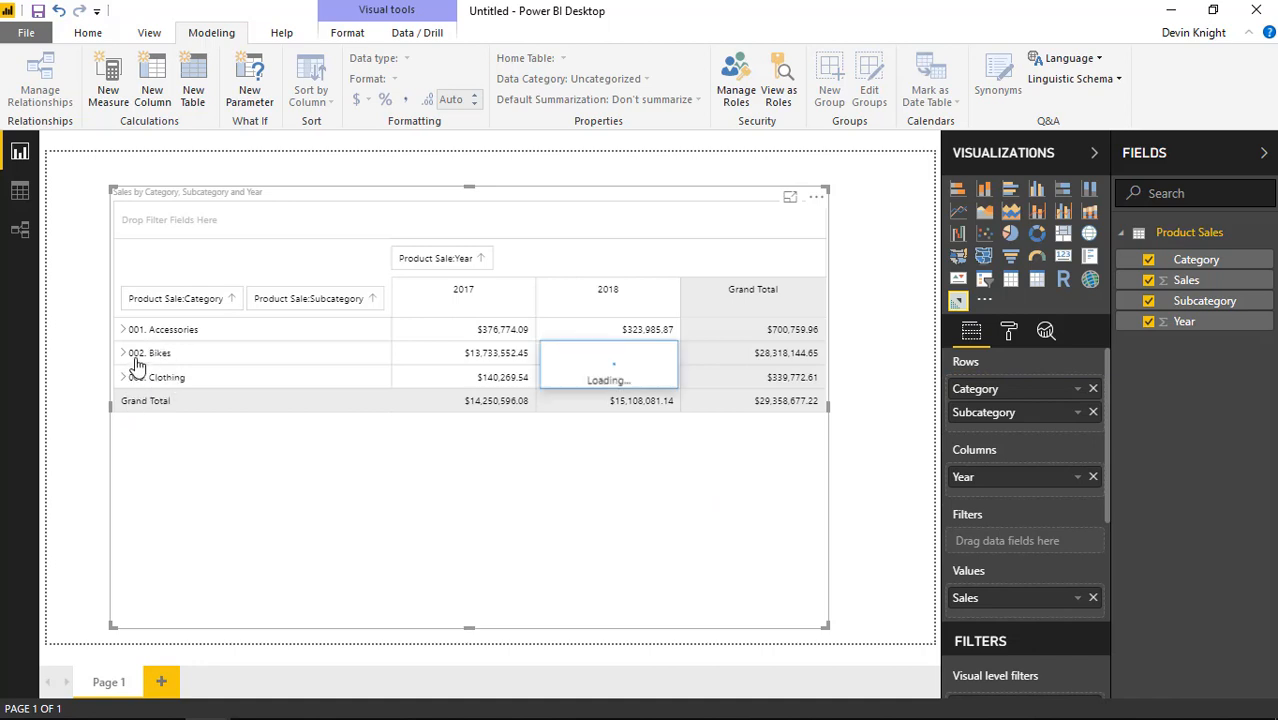
pyautogui.click(123, 353)
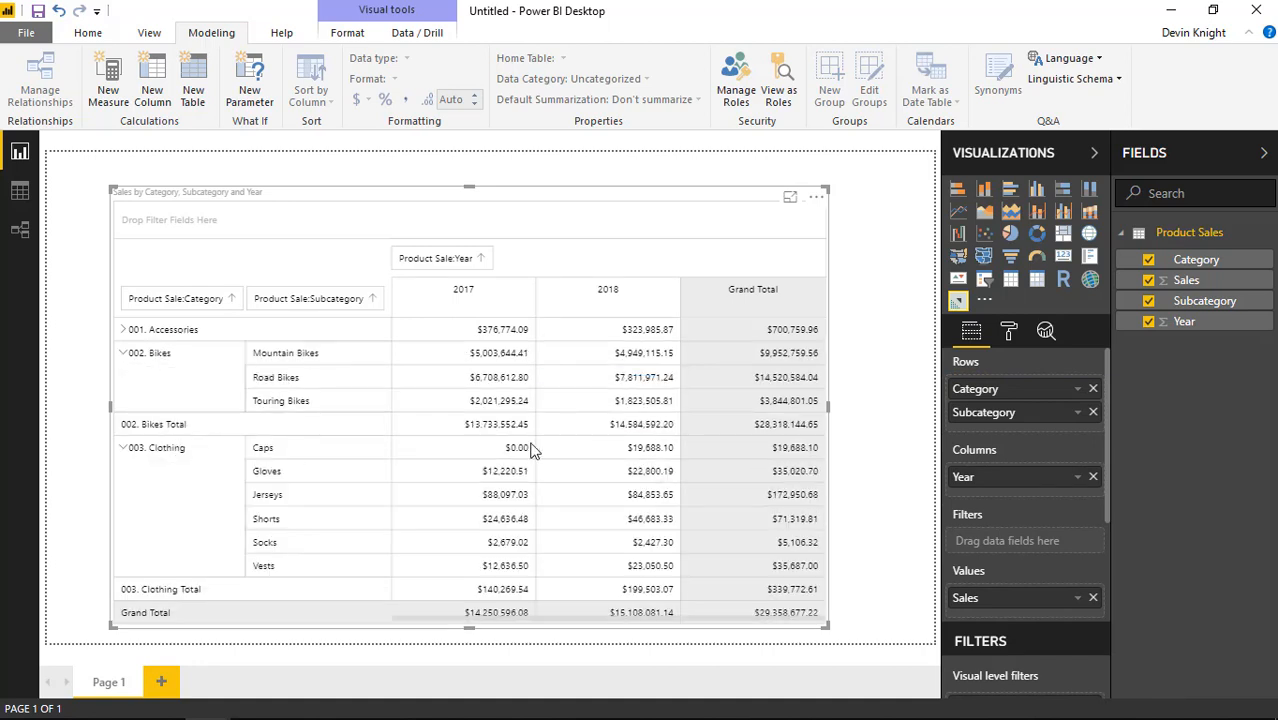
pyautogui.moveTo(341, 403)
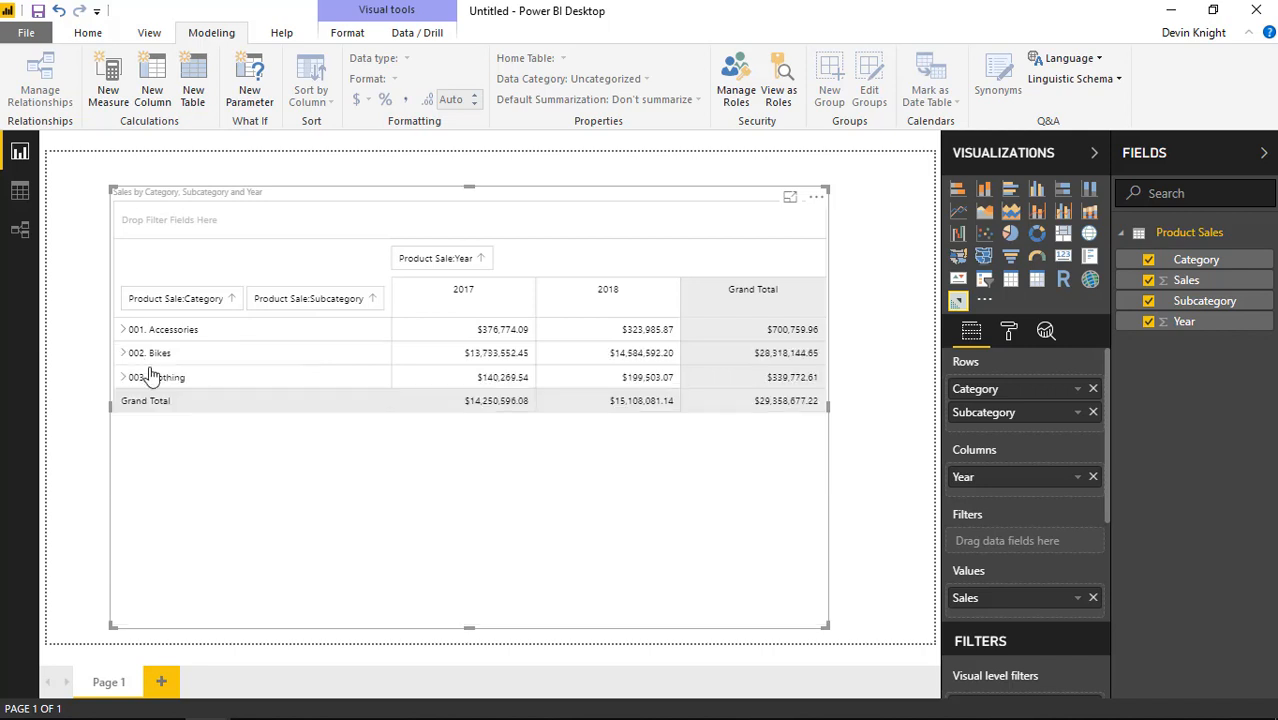
pyautogui.moveTo(278, 454)
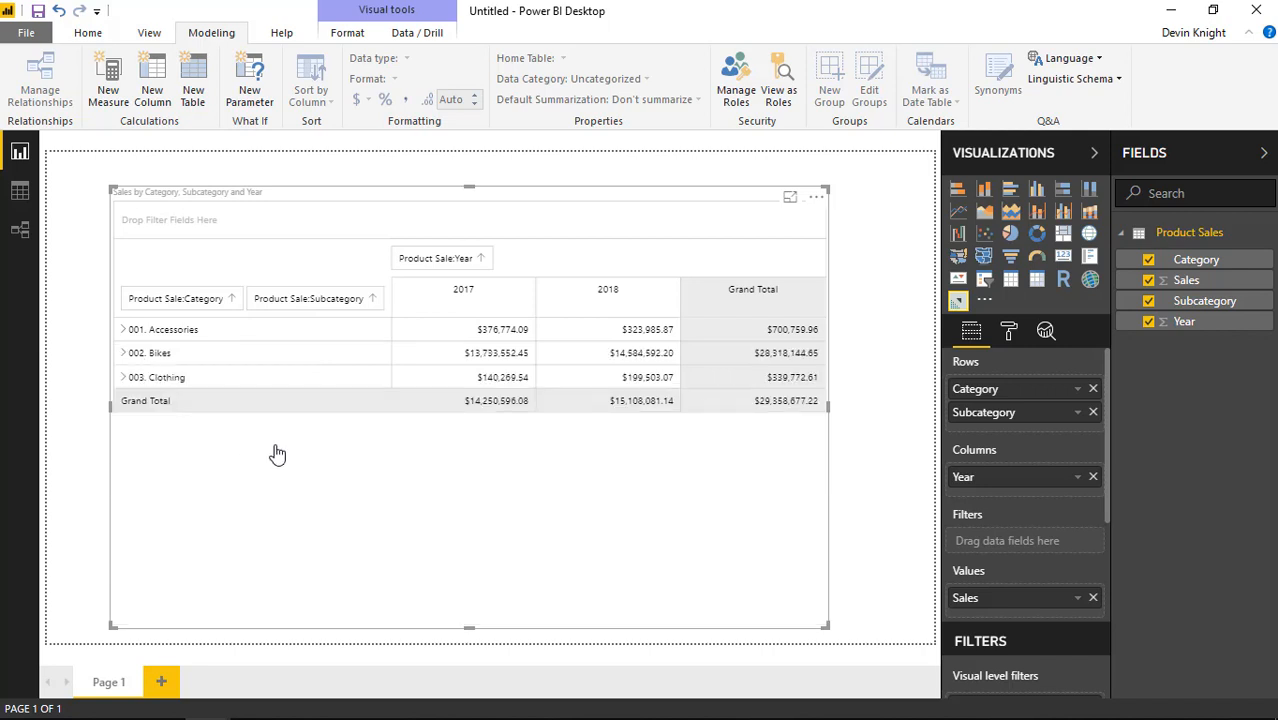
pyautogui.moveTo(278, 451)
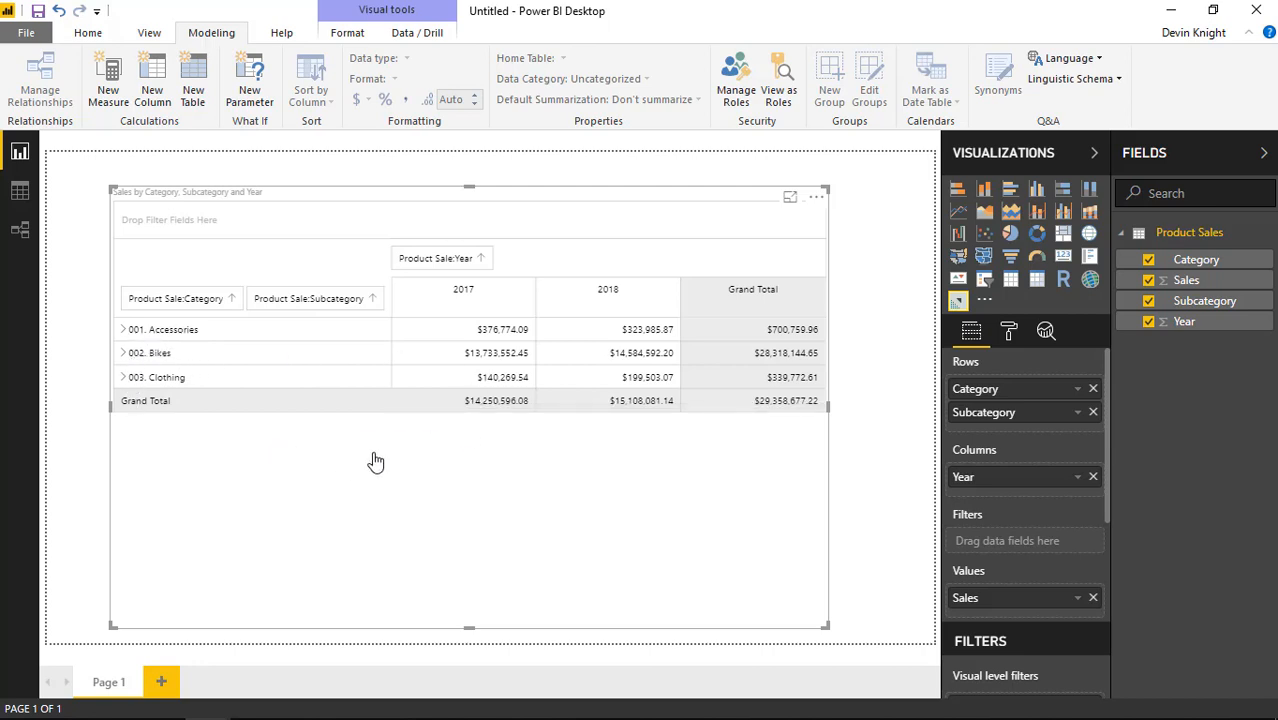
pyautogui.moveTo(379, 444)
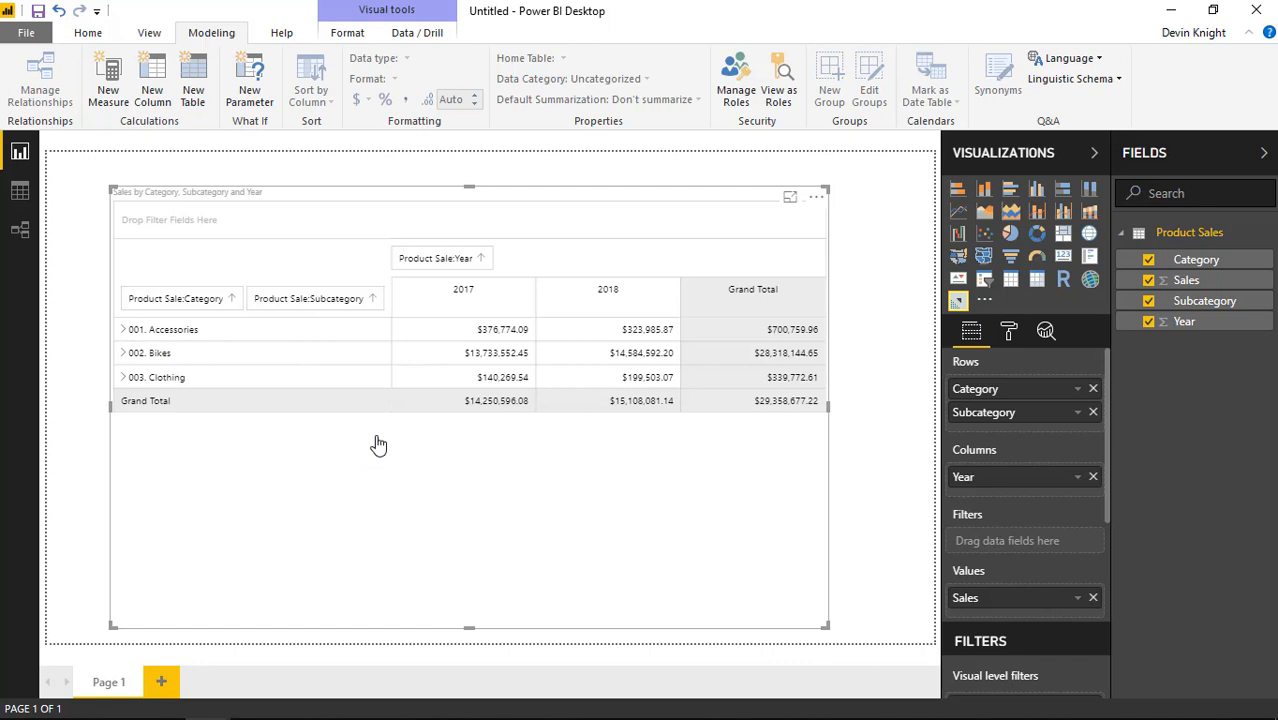
pyautogui.moveTo(207, 313)
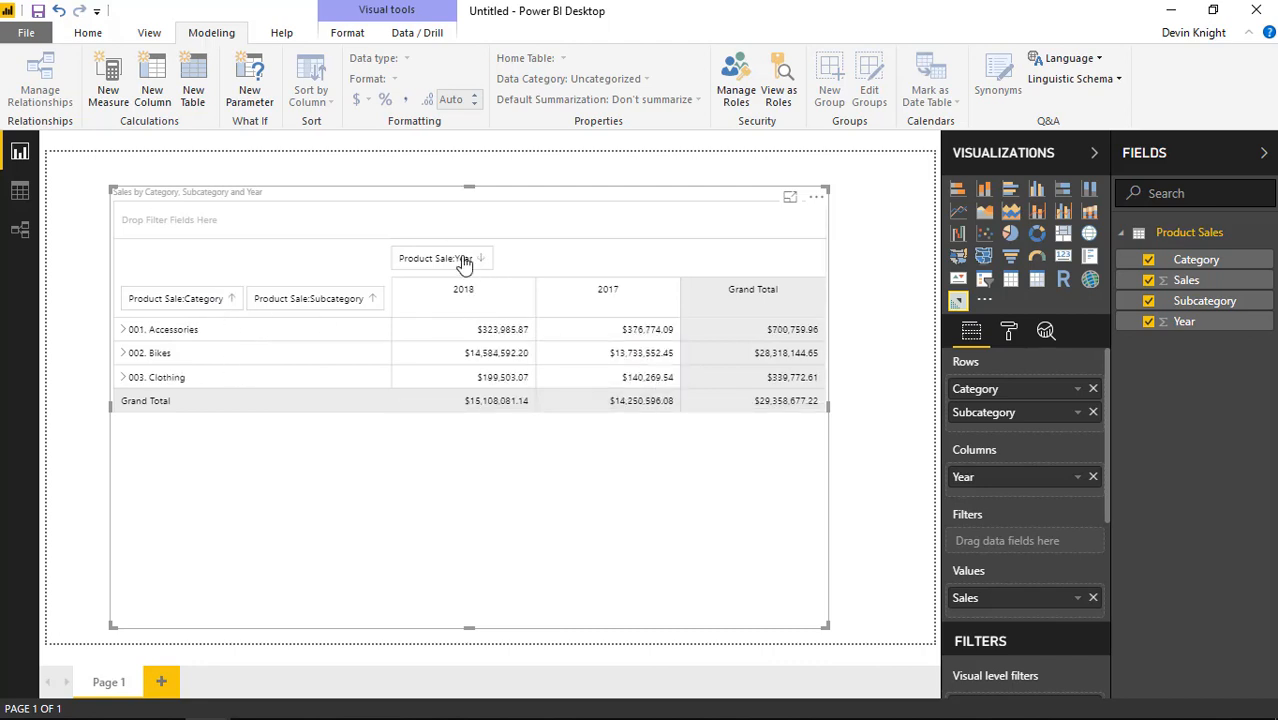
pyautogui.click(441, 258)
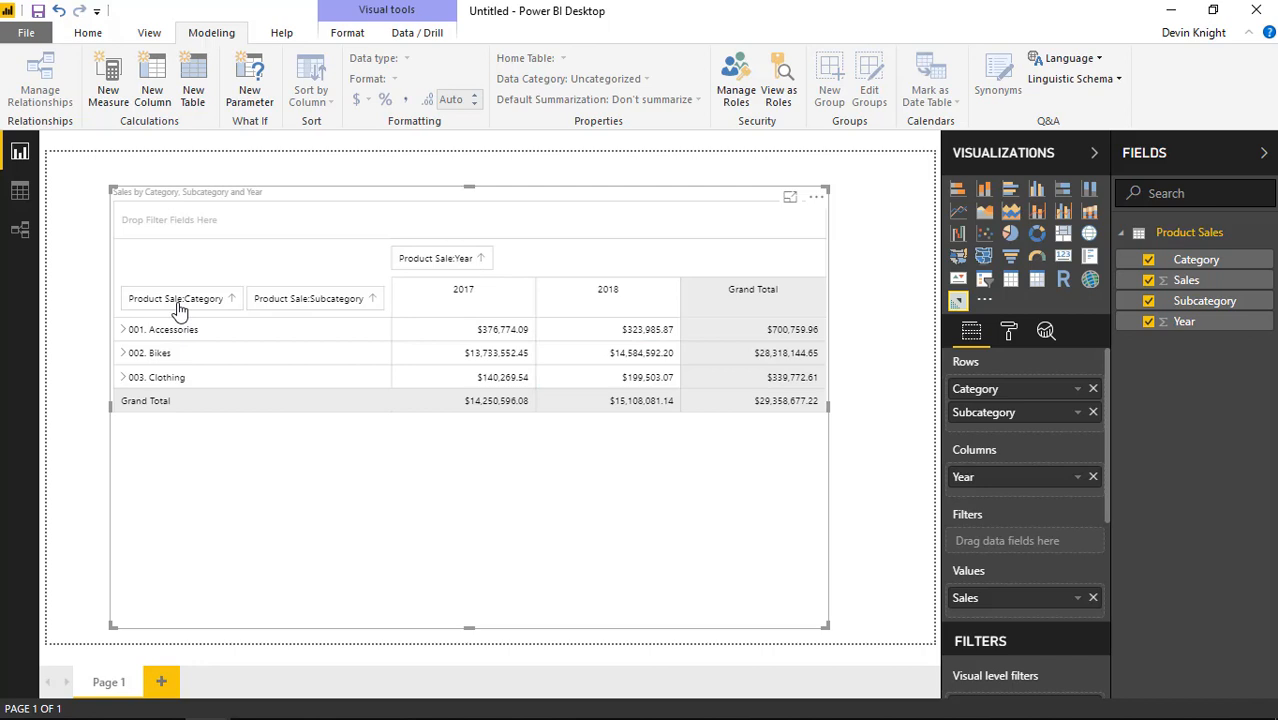
pyautogui.moveTo(1050, 534)
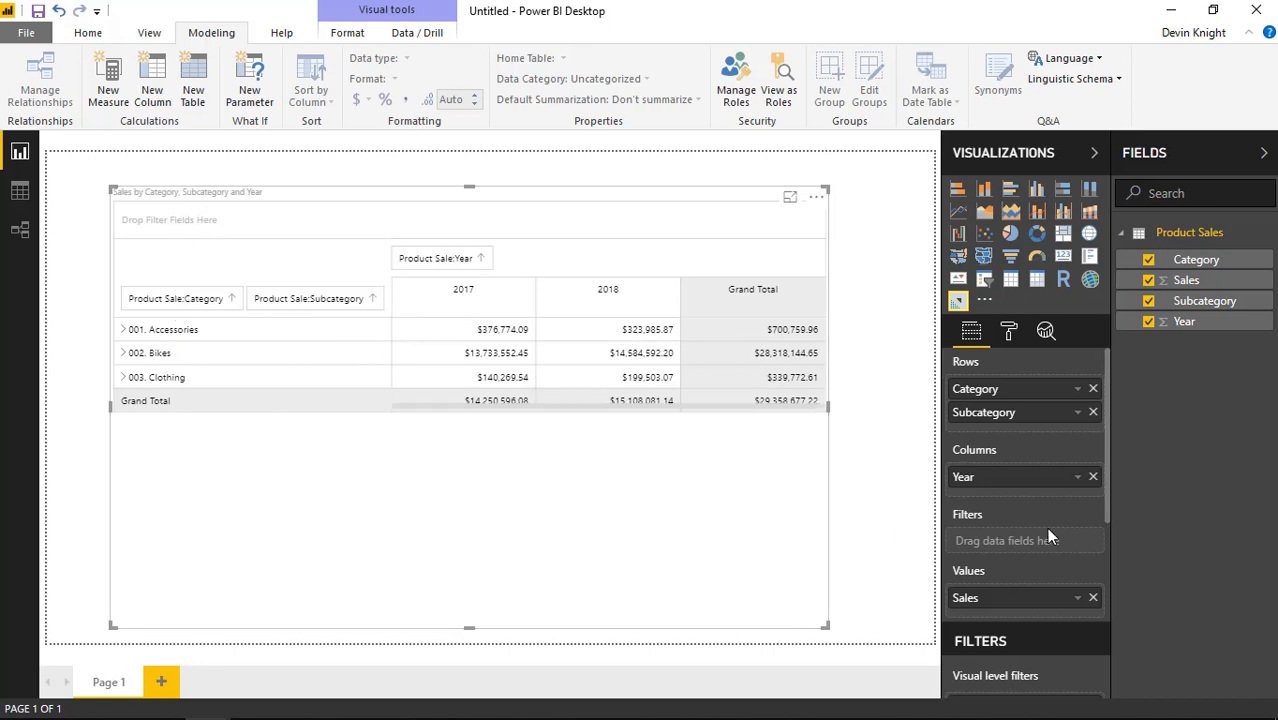
pyautogui.moveTo(1051, 527)
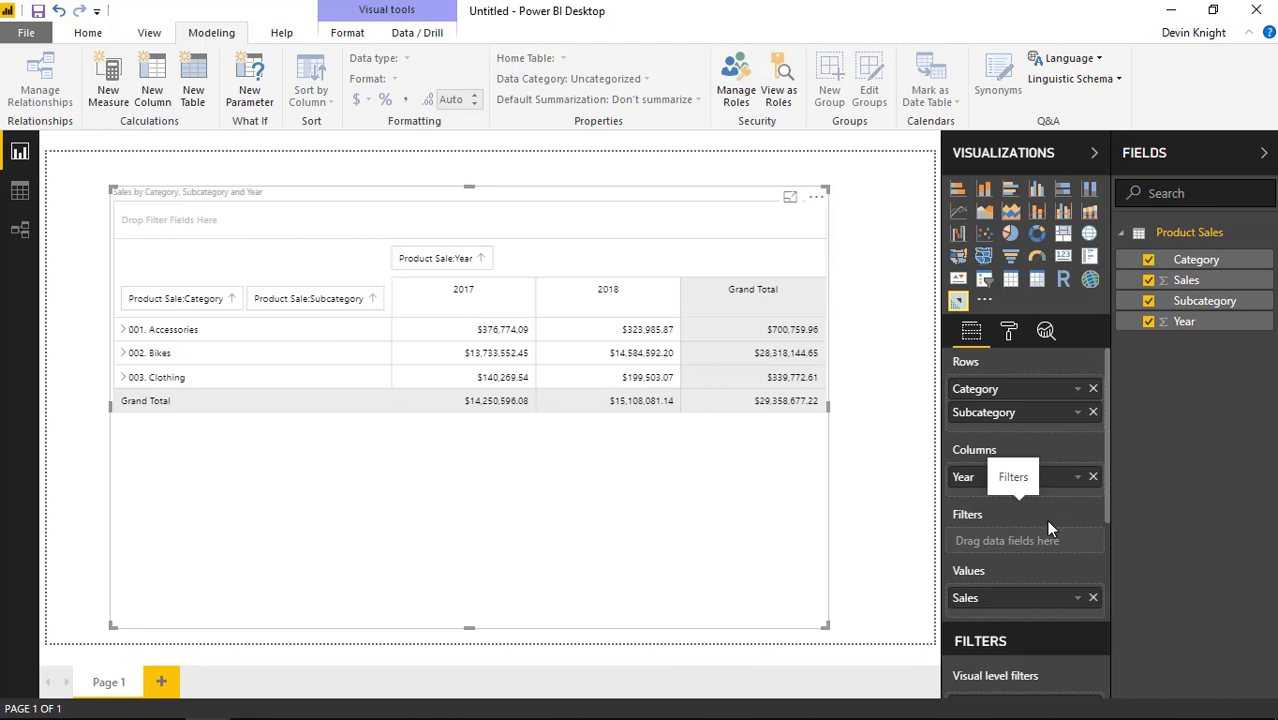
pyautogui.moveTo(1093, 389)
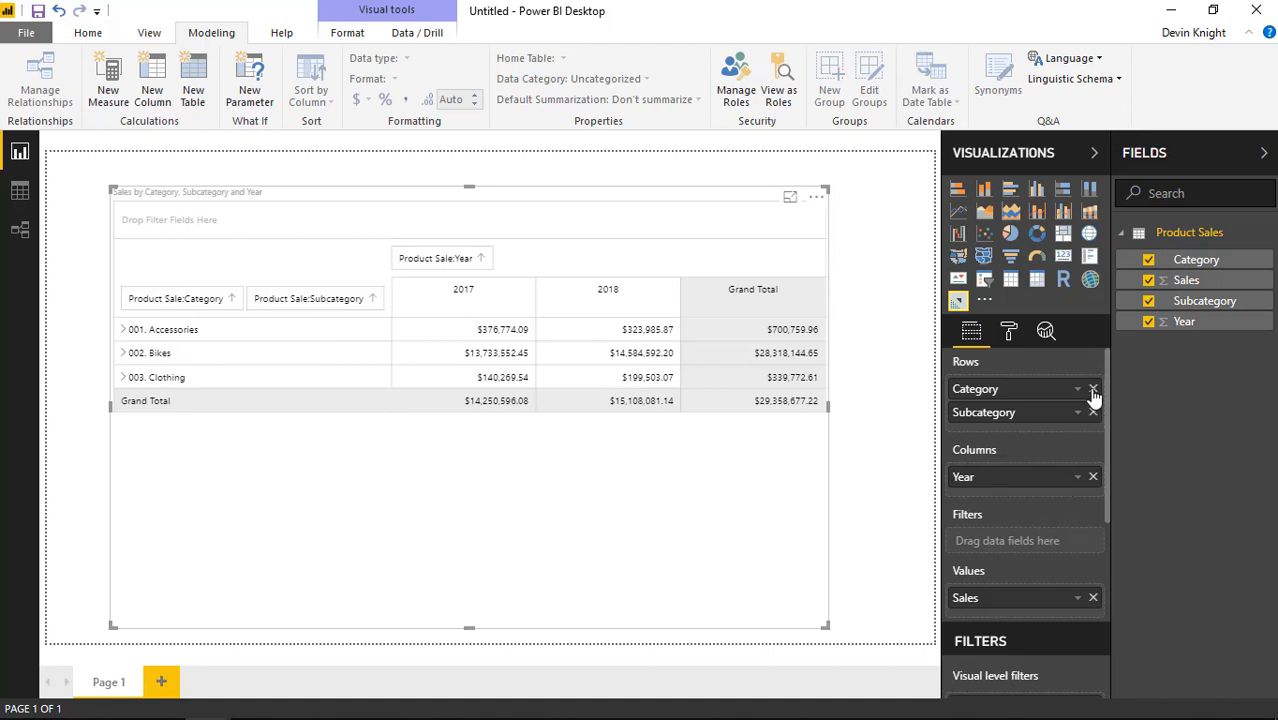
# Remove Category from the rows and filter the matrix to Clothing instead of Bikes.
pyautogui.click(1093, 389)
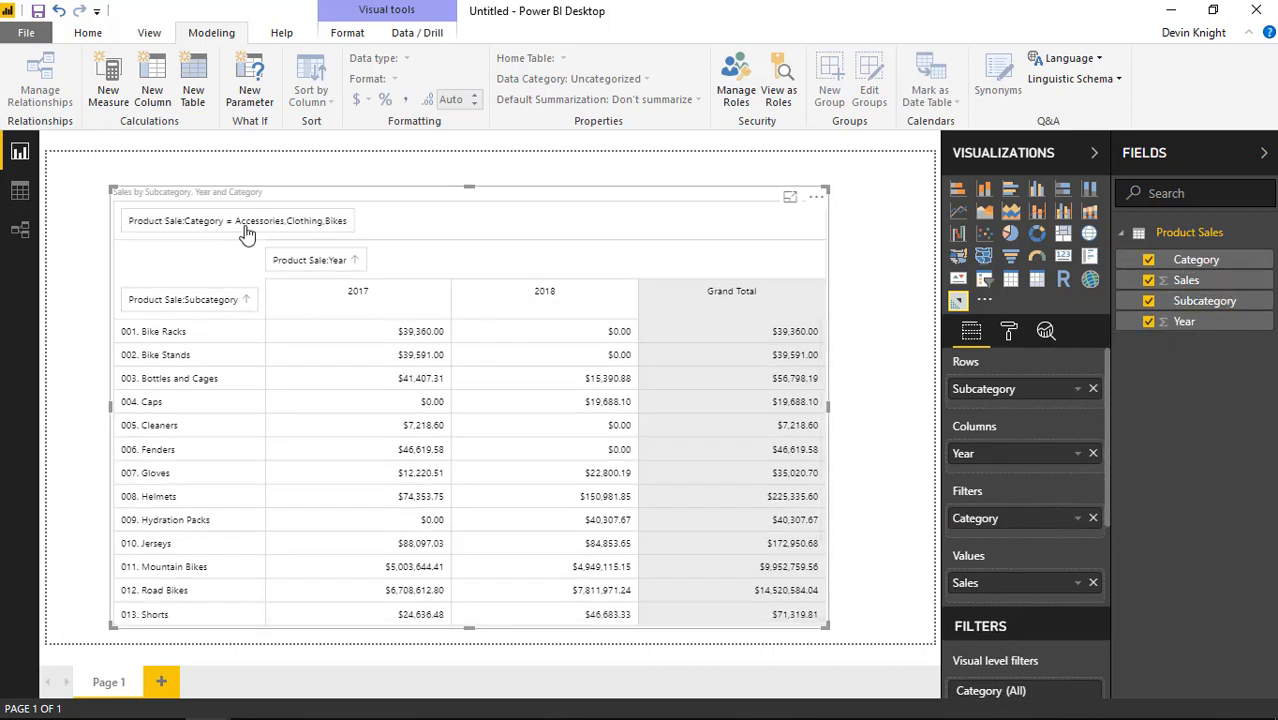
pyautogui.moveTo(325, 238)
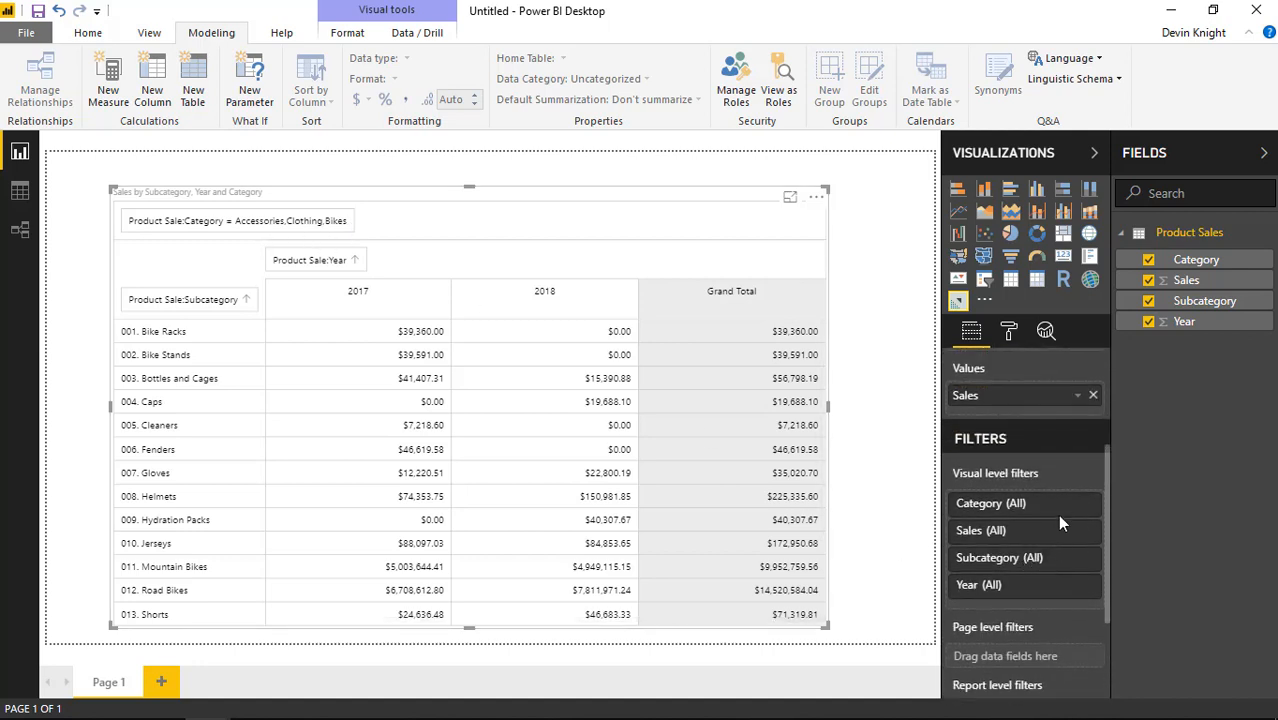
pyautogui.click(990, 503)
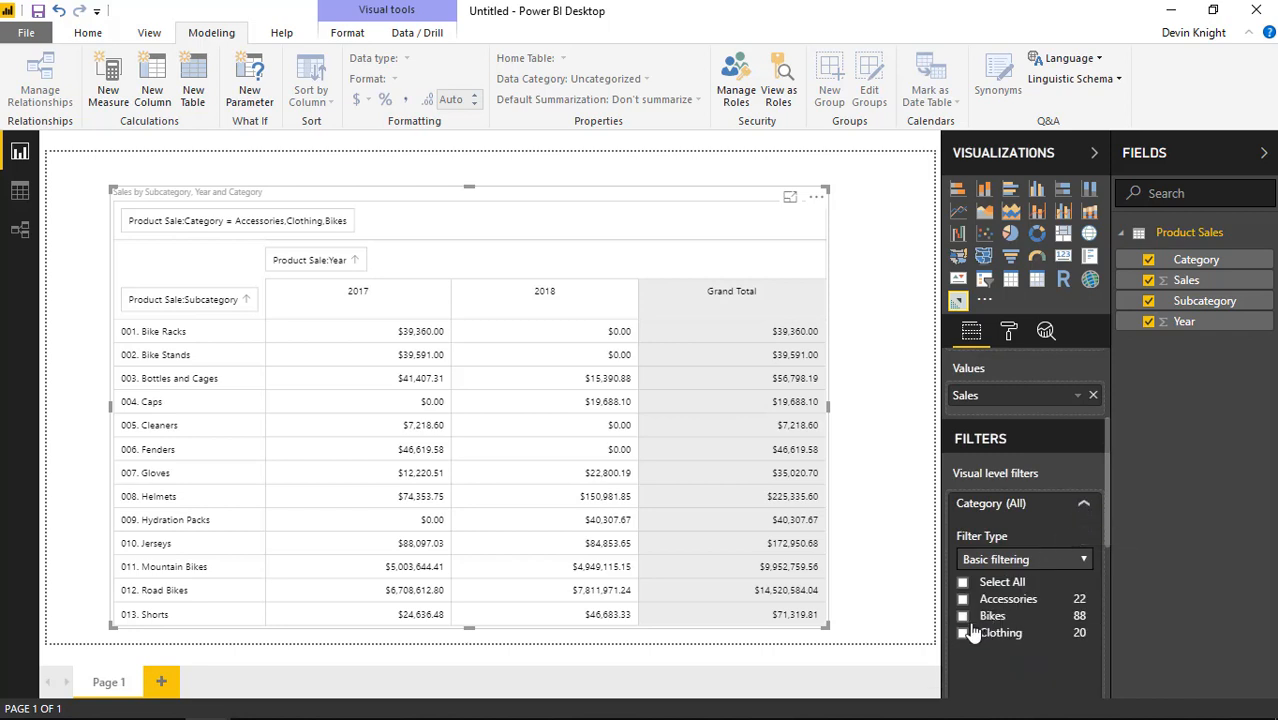
pyautogui.click(963, 615)
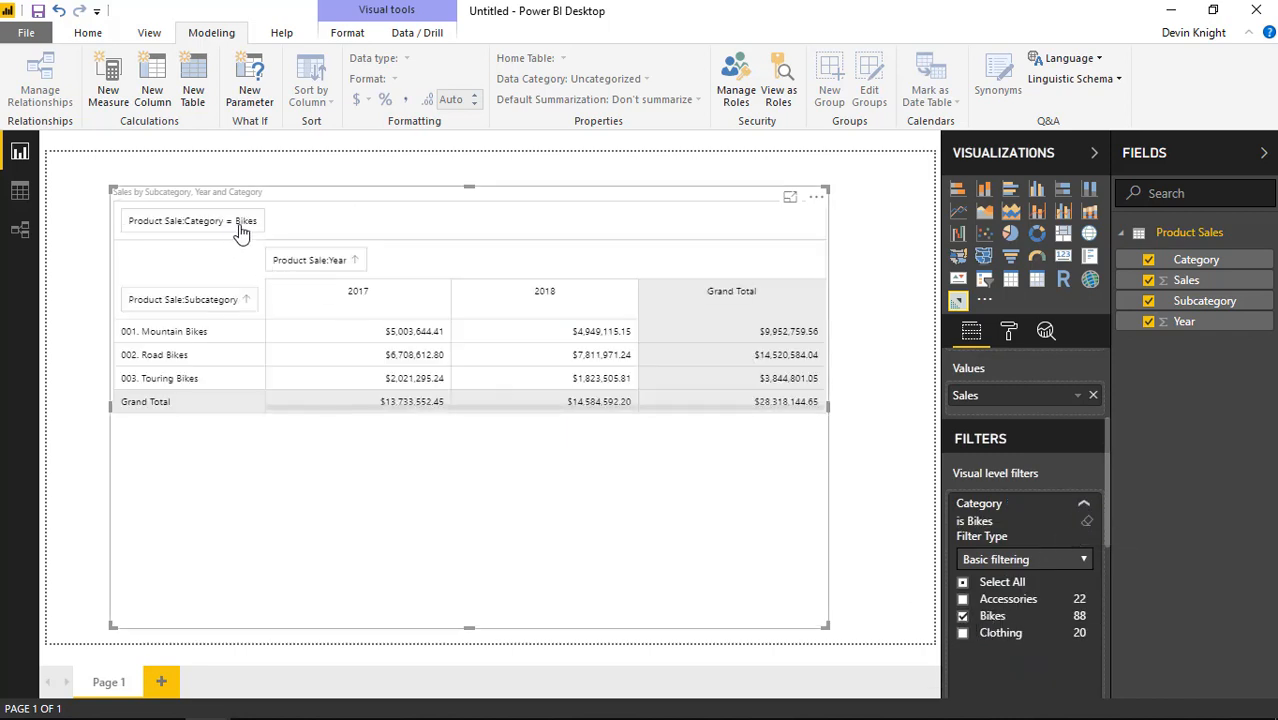
pyautogui.moveTo(78, 382)
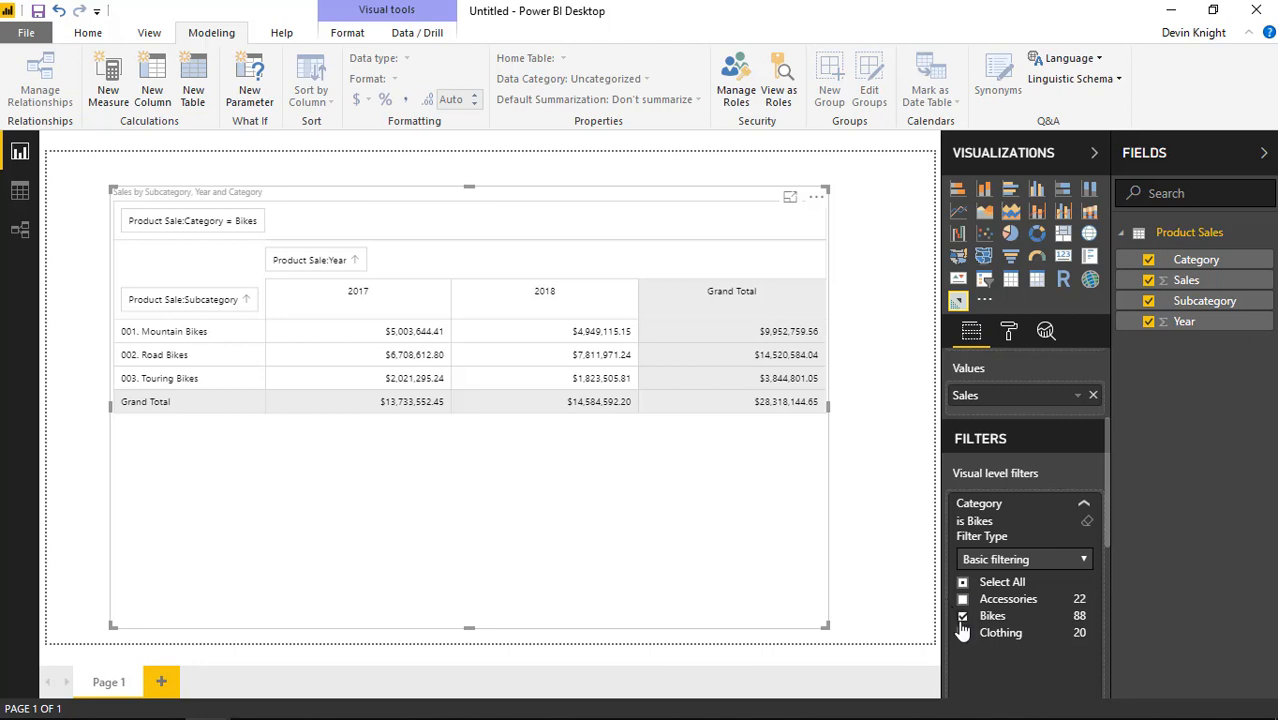
pyautogui.click(962, 633)
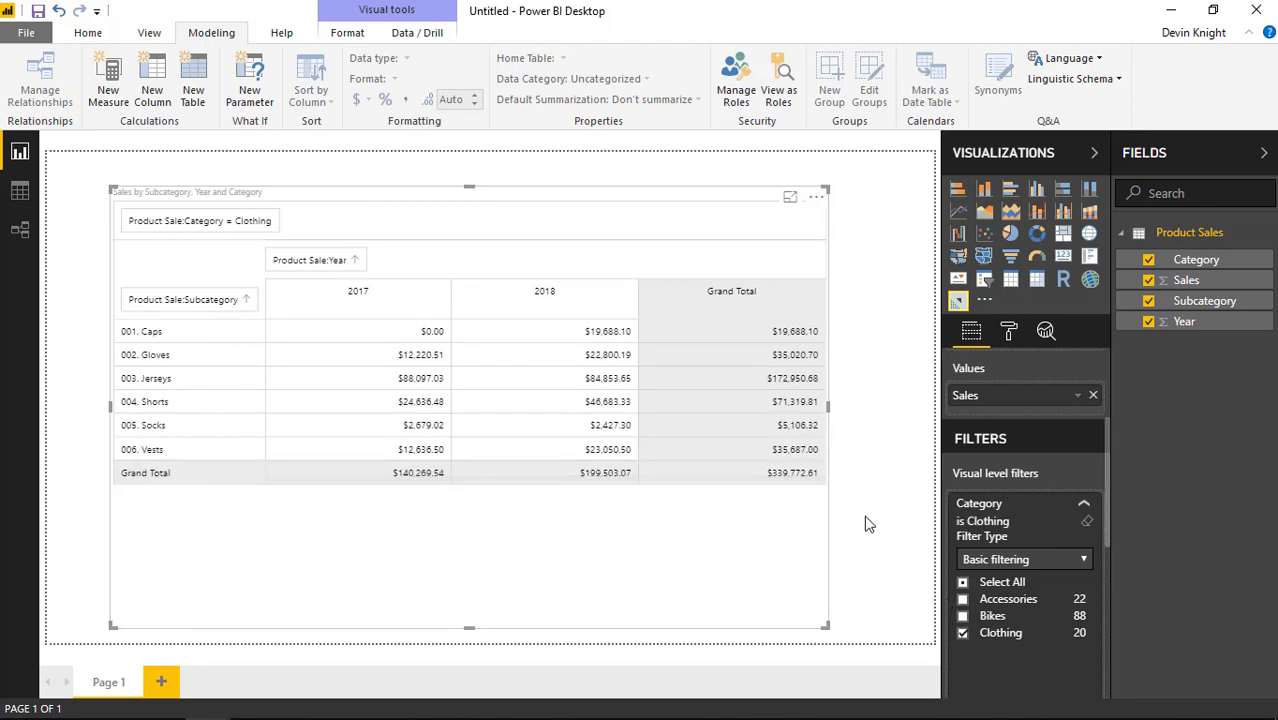
pyautogui.moveTo(873, 503)
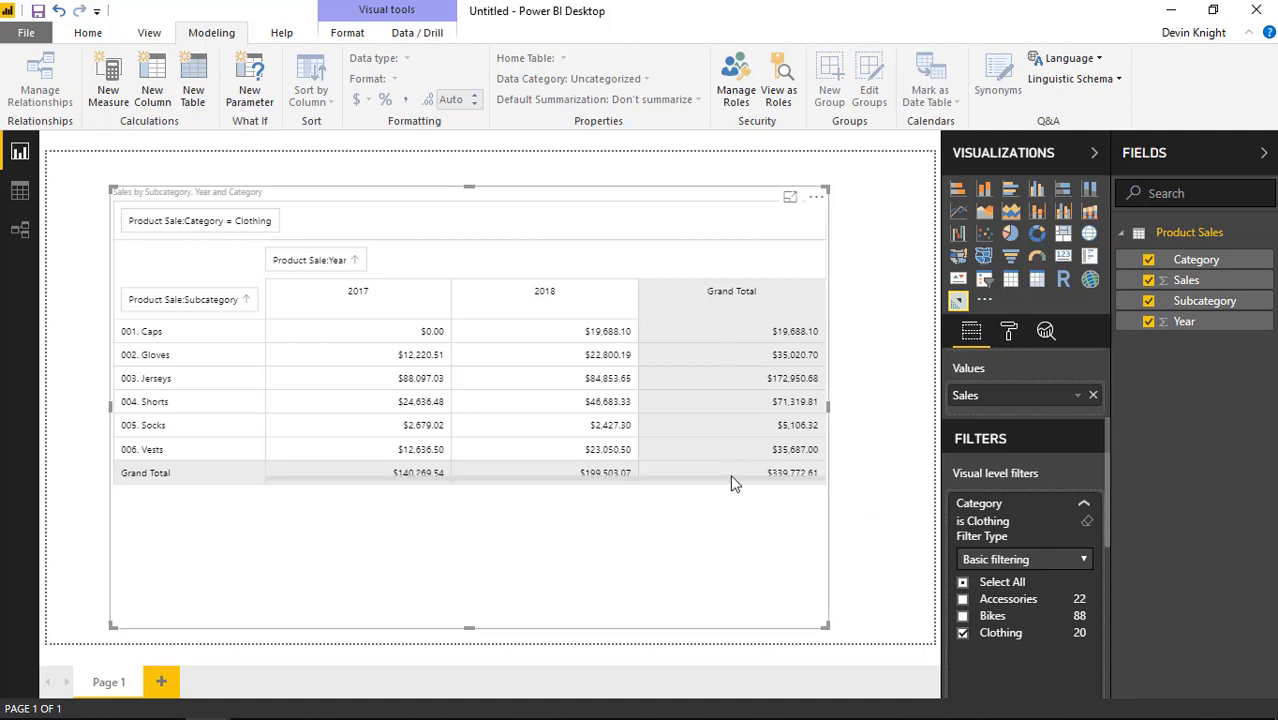
pyautogui.moveTo(735, 310)
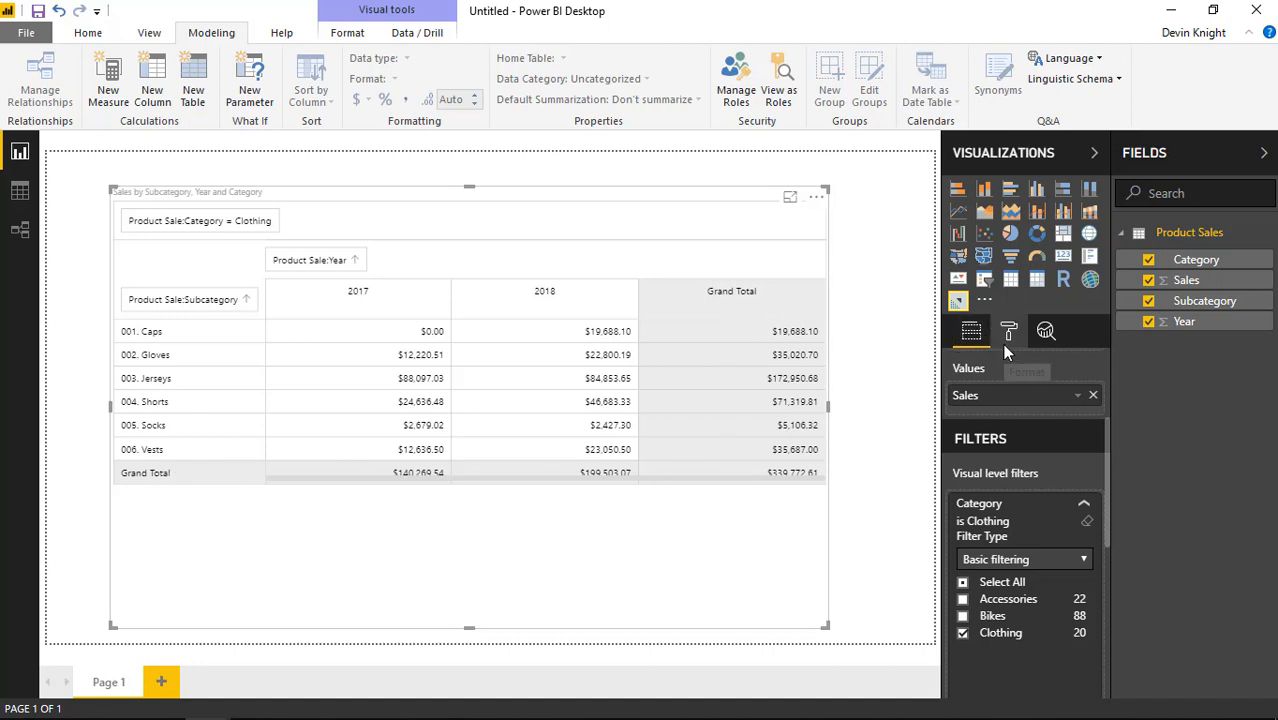
# Open the Format pane's Show Total settings and collapse them with grand totals on.
pyautogui.click(1008, 331)
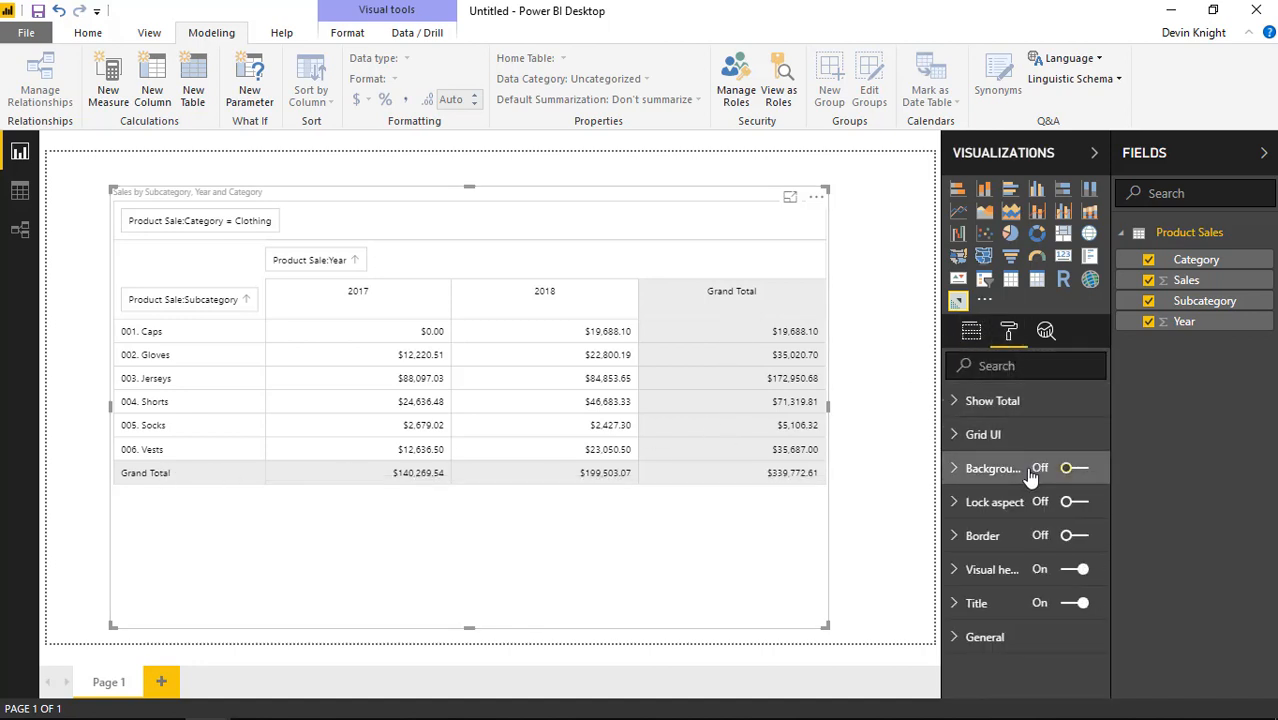
pyautogui.click(992, 400)
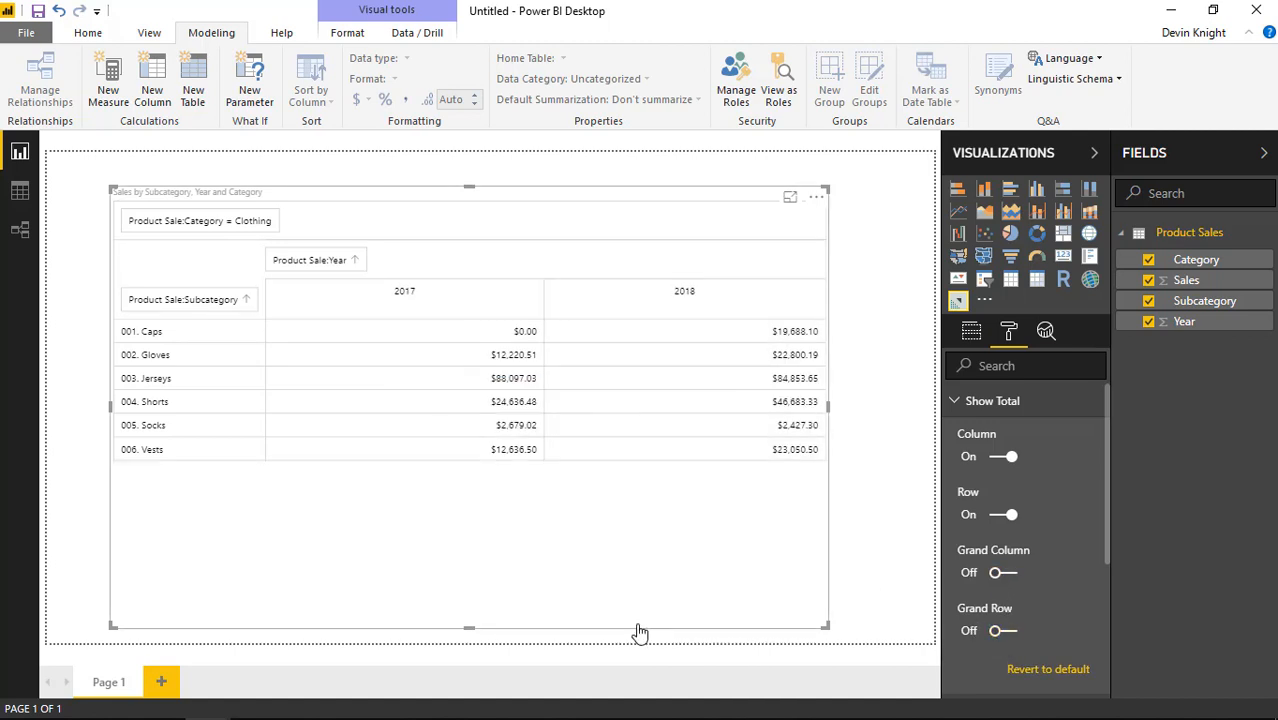
pyautogui.moveTo(501, 559)
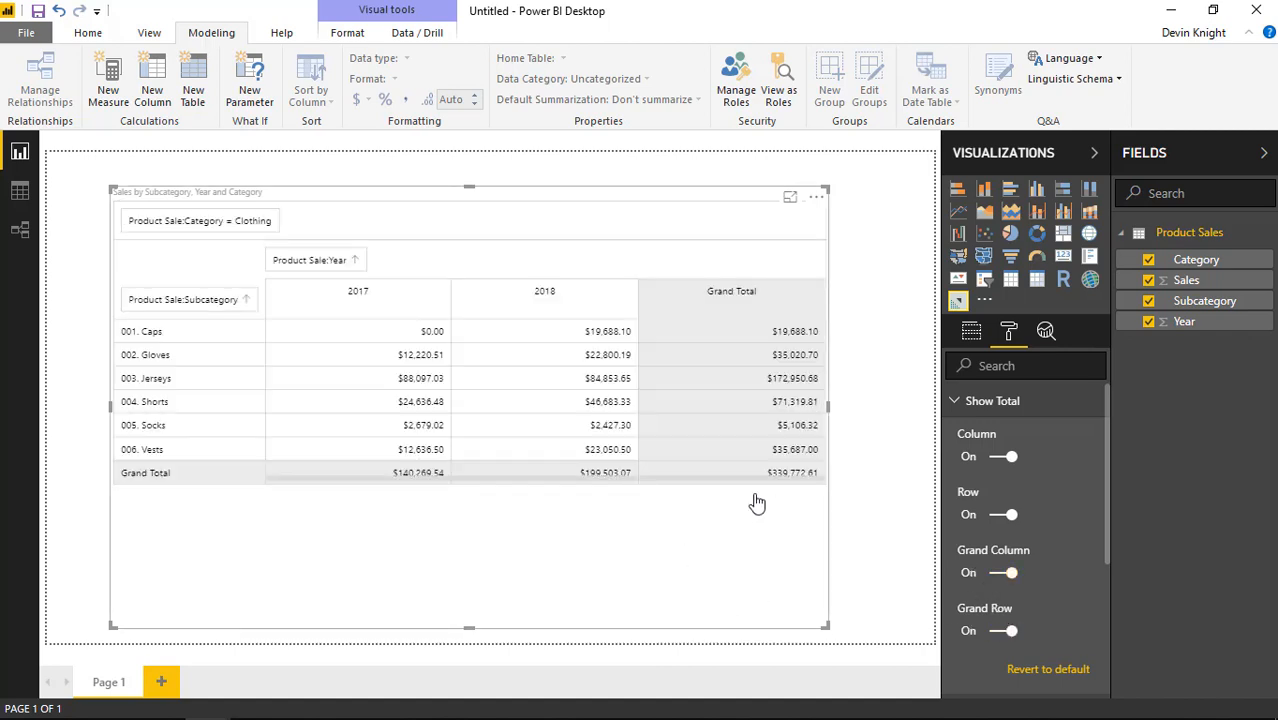
pyautogui.click(956, 401)
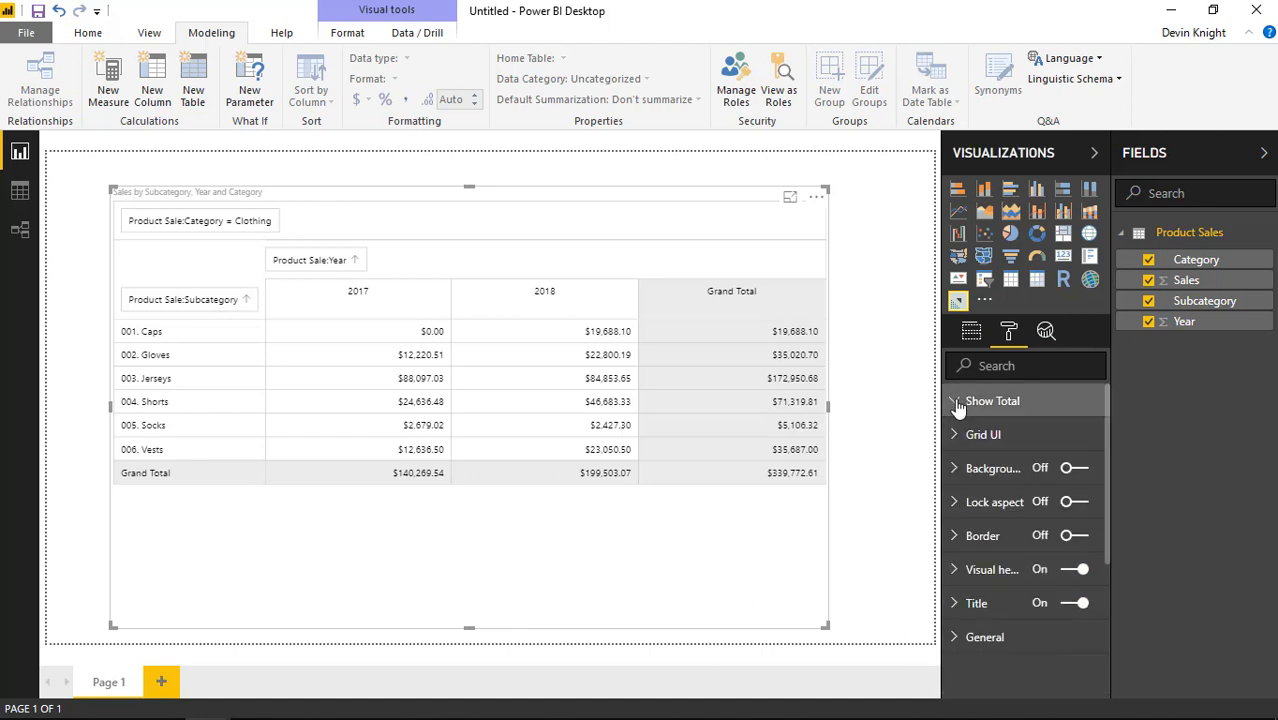
# Change the Grid UI text size and colour, set colour back to black, revert to default.
pyautogui.click(982, 434)
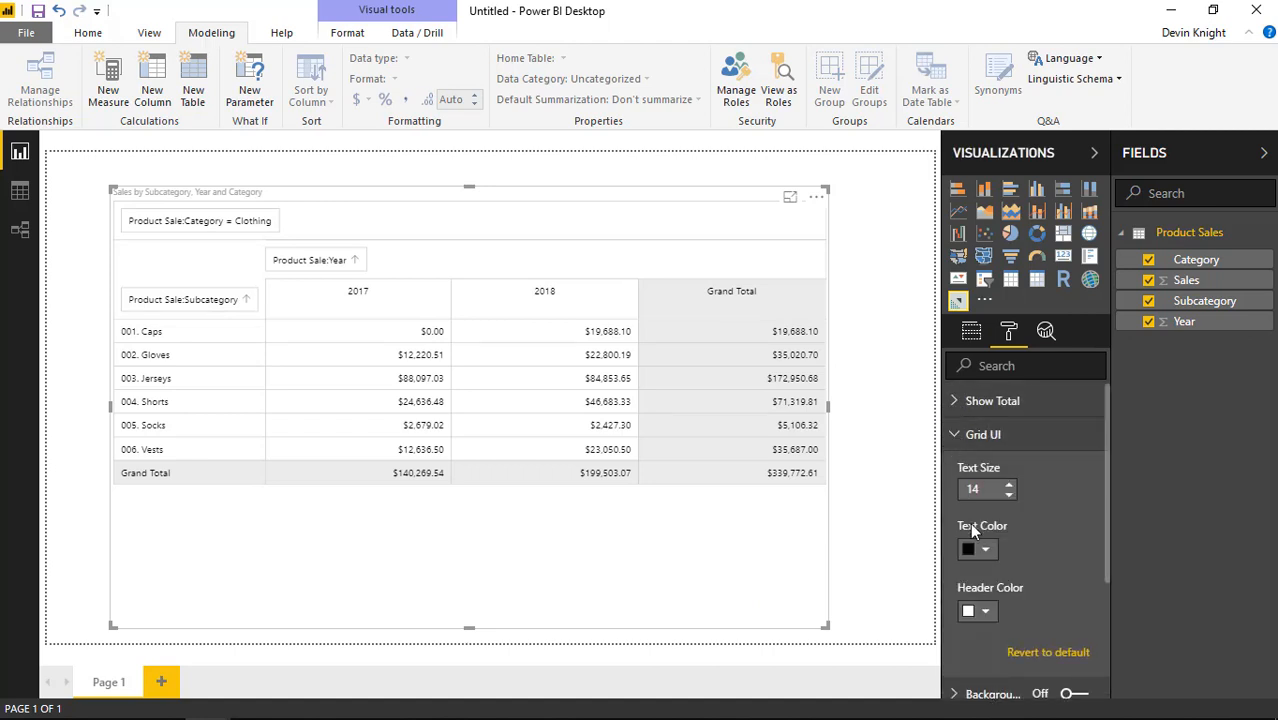
pyautogui.click(1009, 483)
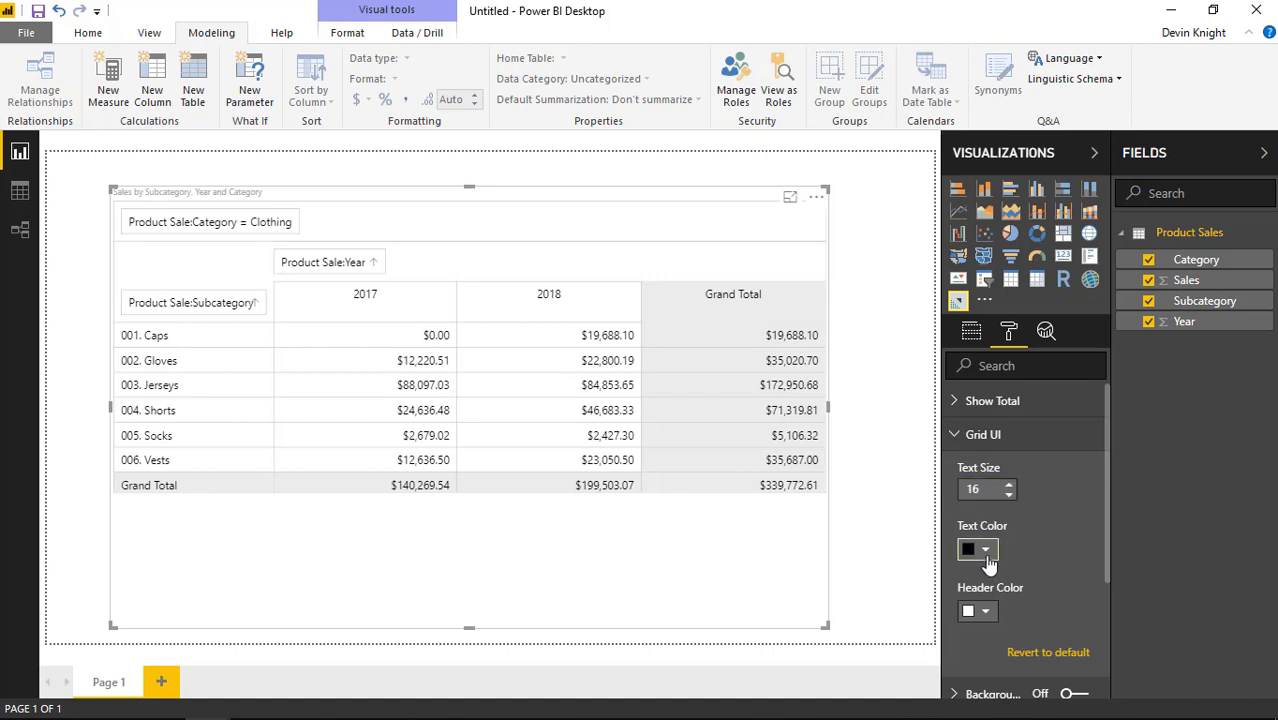
pyautogui.click(968, 550)
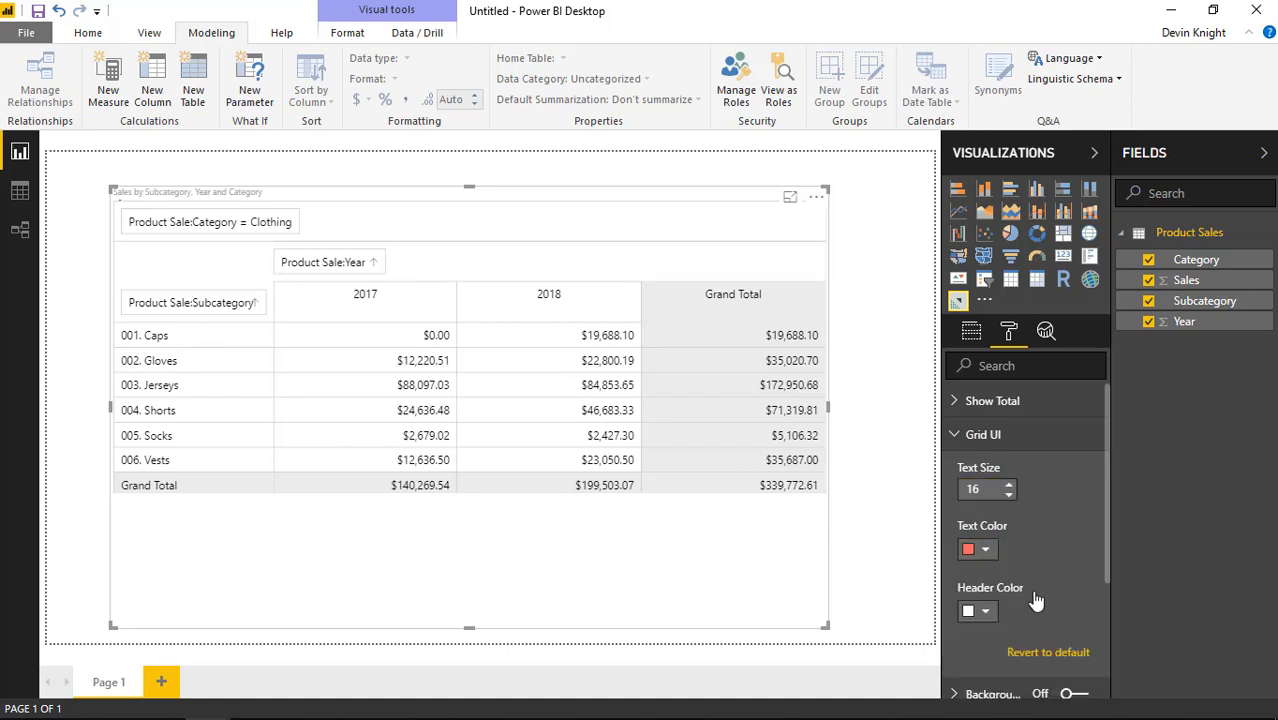
pyautogui.click(986, 549)
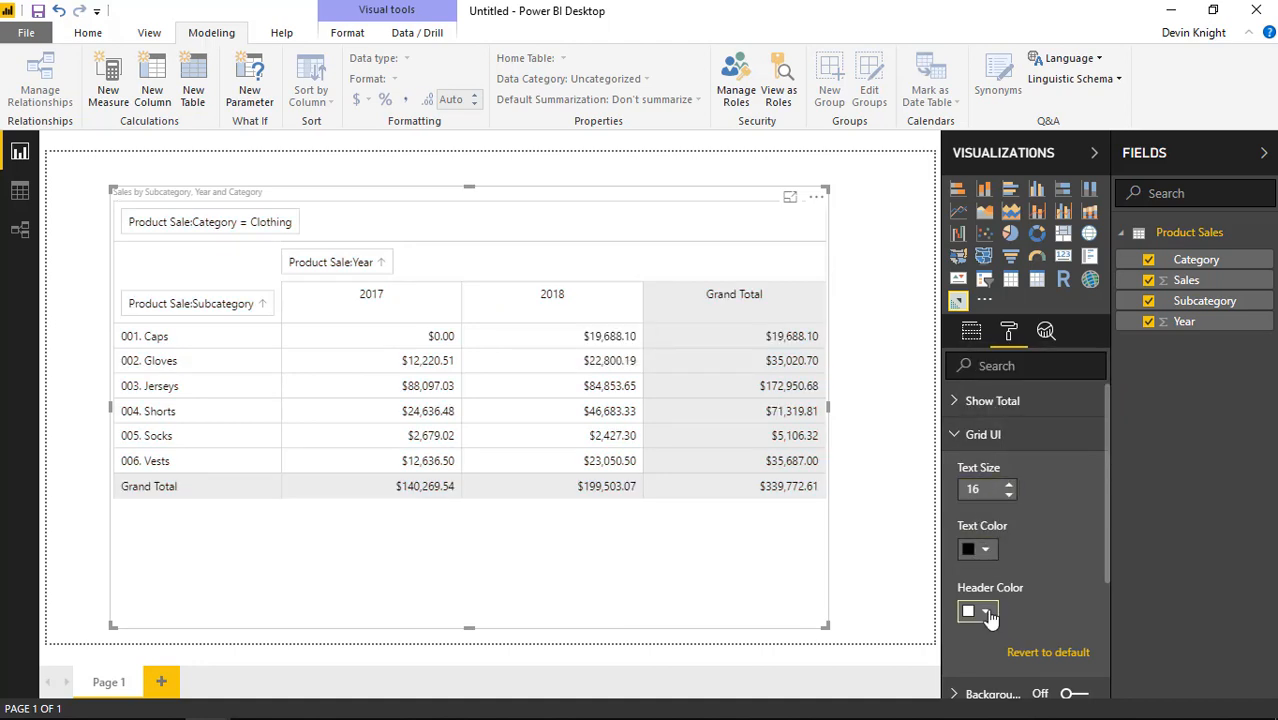
pyautogui.click(991, 612)
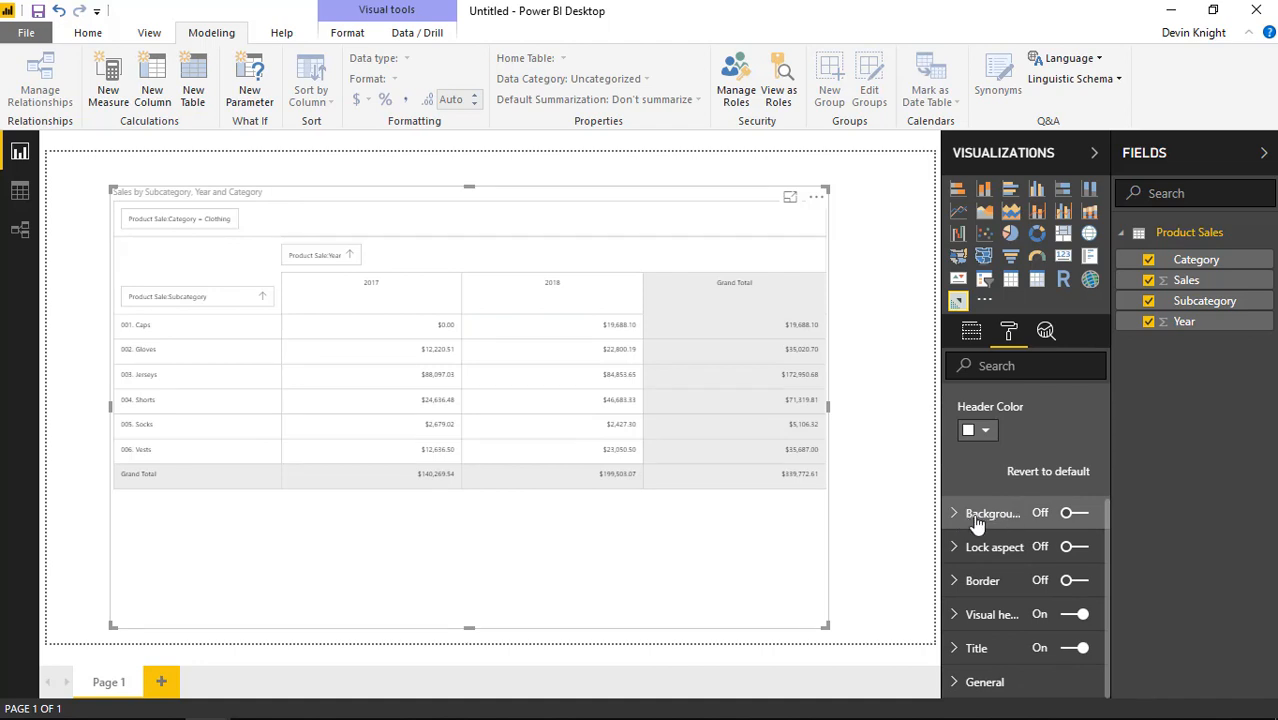
pyautogui.click(954, 513)
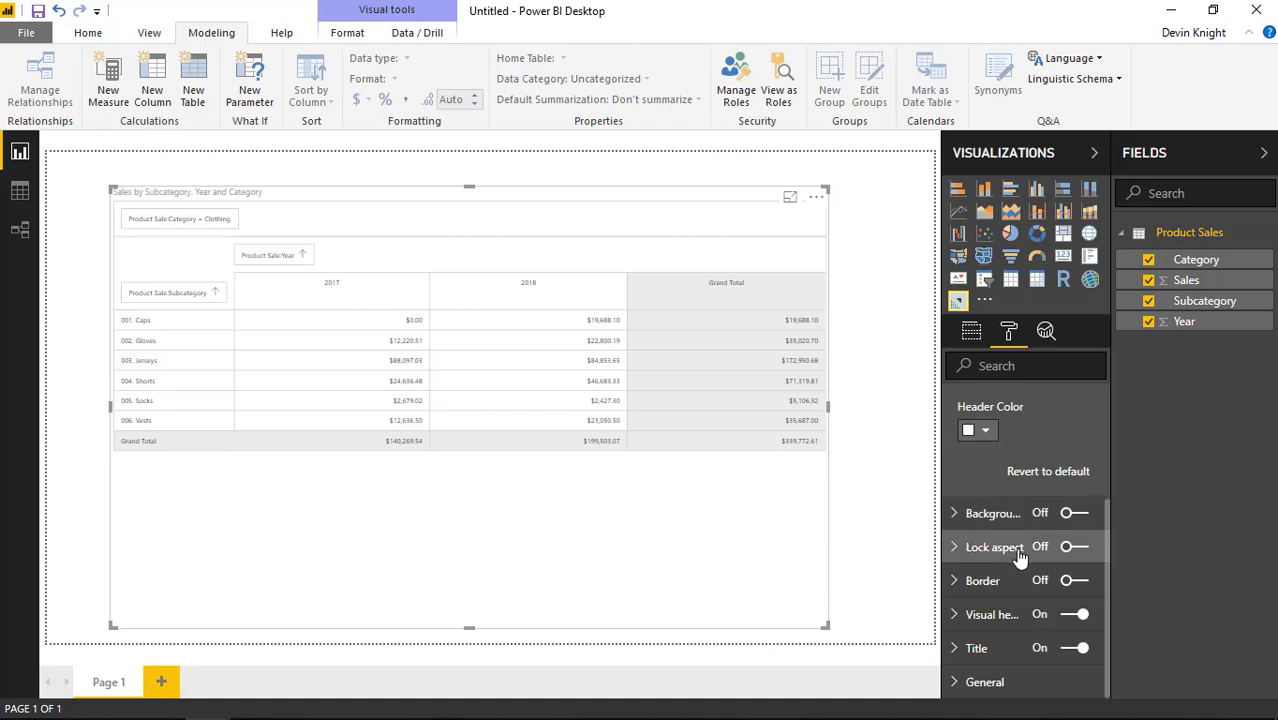
pyautogui.moveTo(1018, 554)
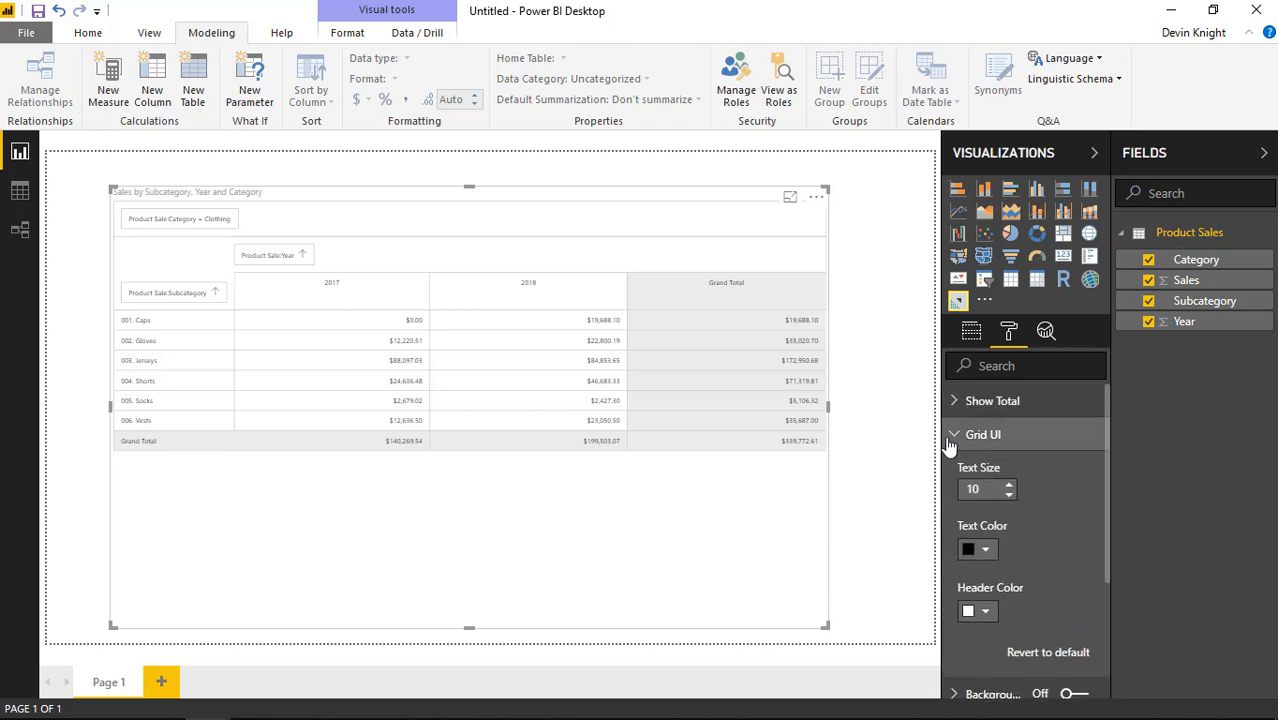
# Re-expand the Grid settings and raise the matrix text size to 16.
pyautogui.click(955, 434)
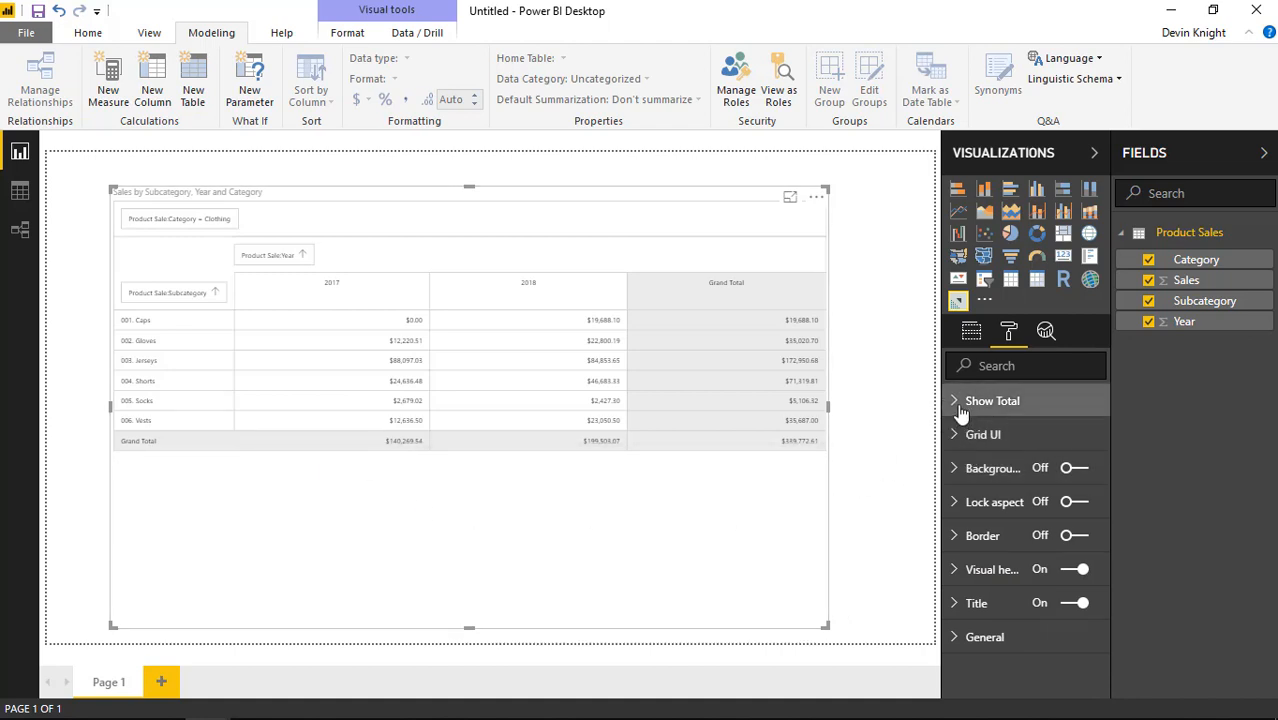
pyautogui.click(954, 434)
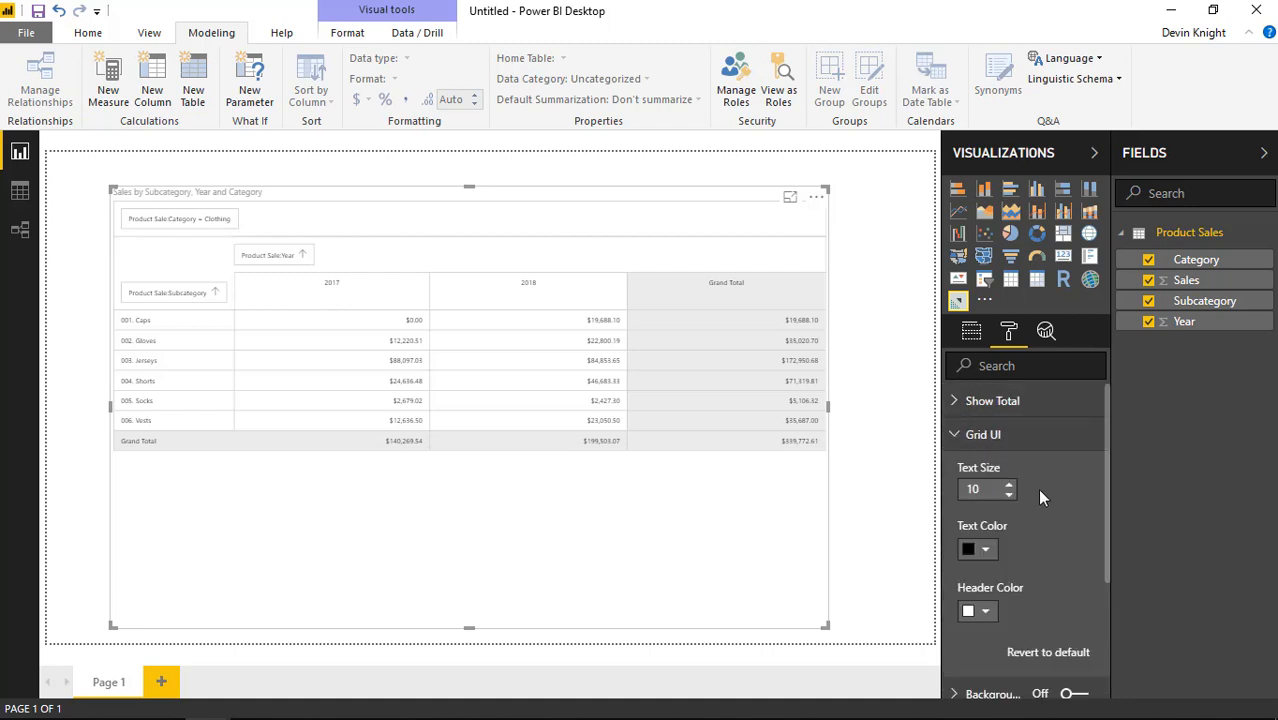
pyautogui.click(1009, 484)
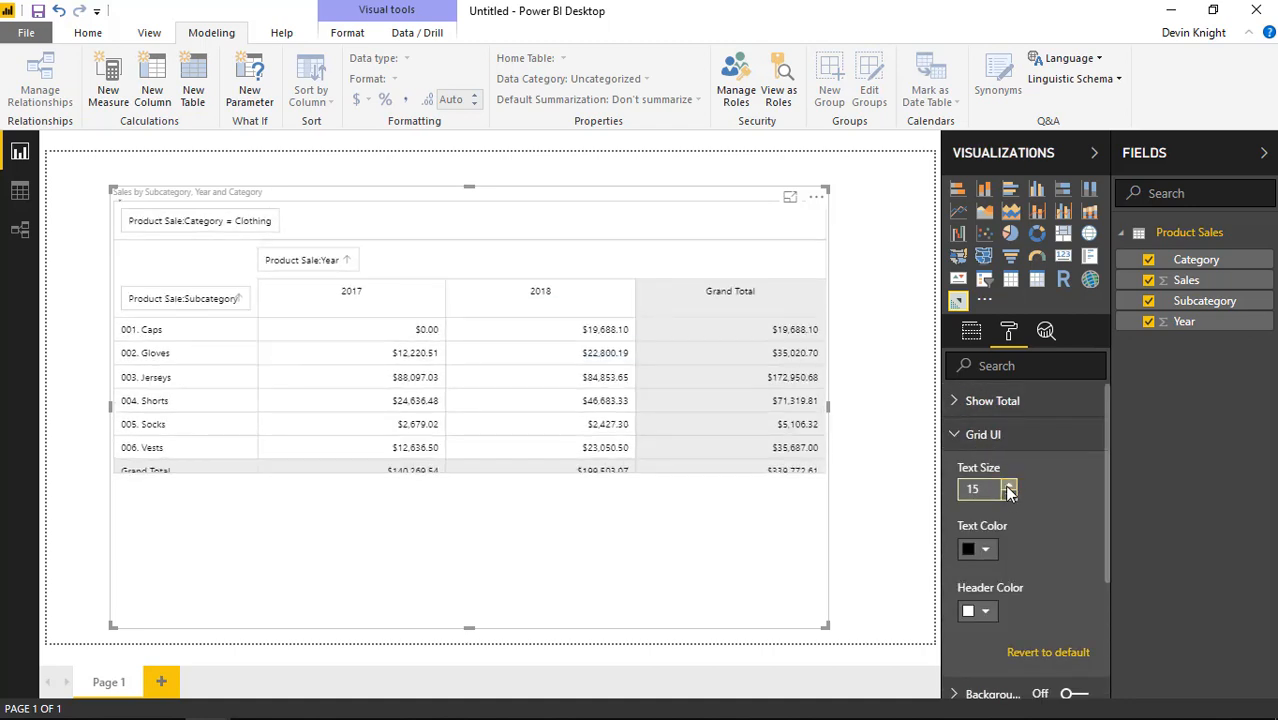
pyautogui.click(1015, 484)
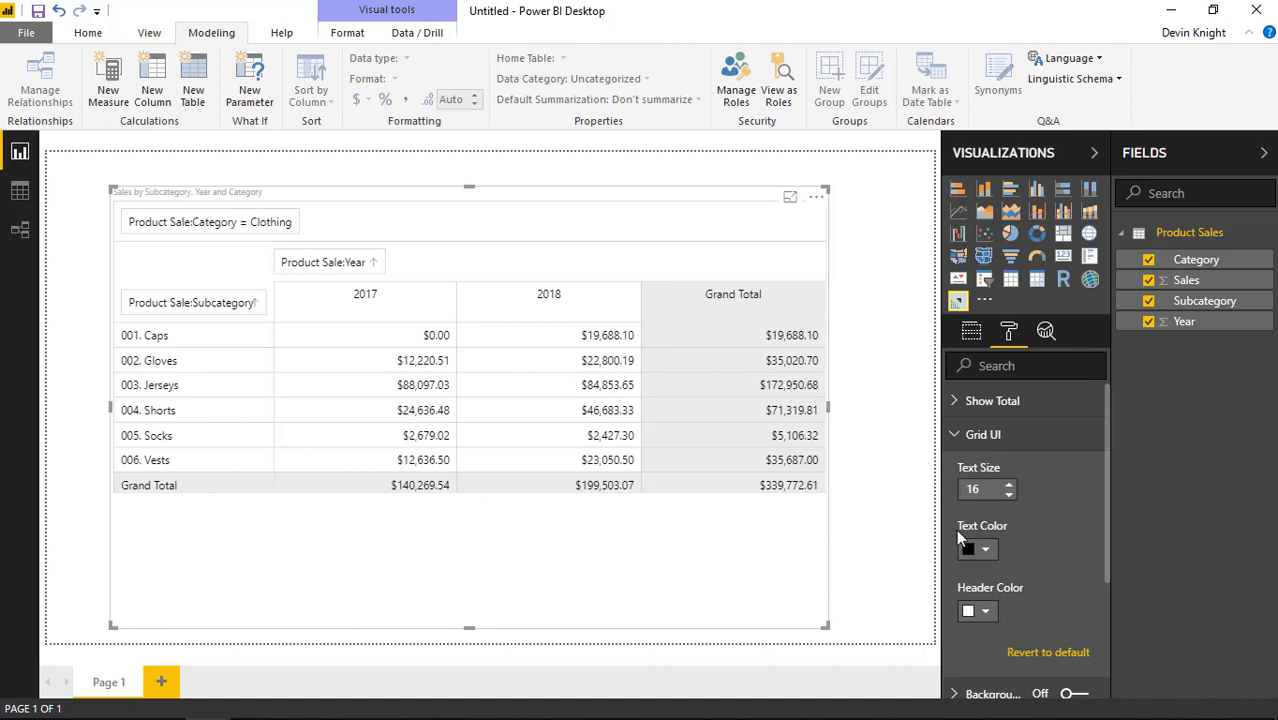